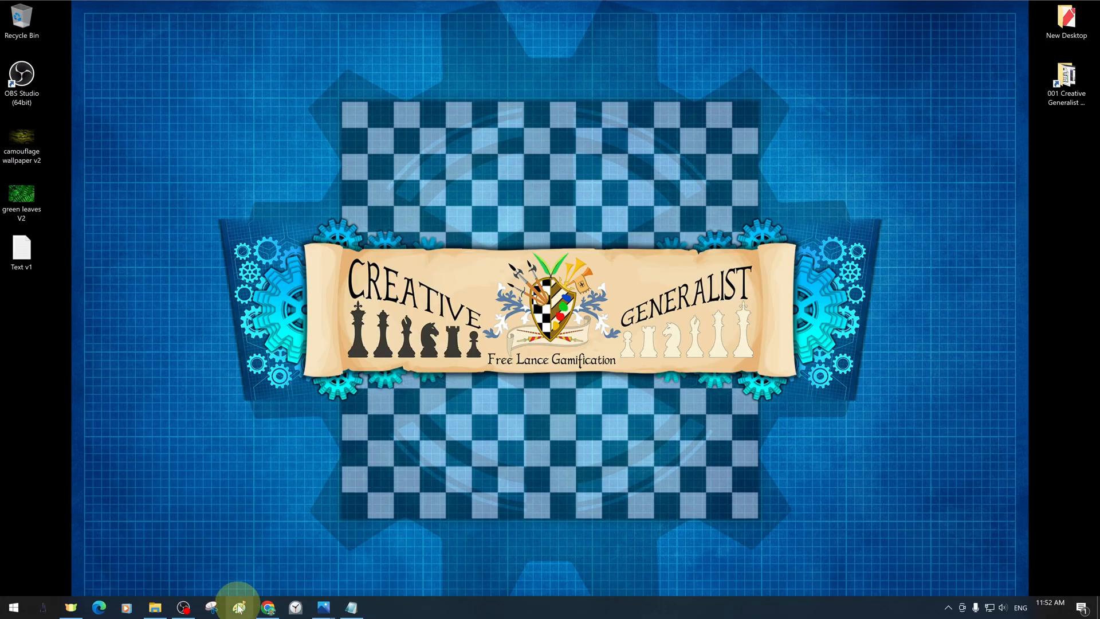
Launch Paint from the taskbar to get a blank 3840 × 2160 canvas
click(239, 607)
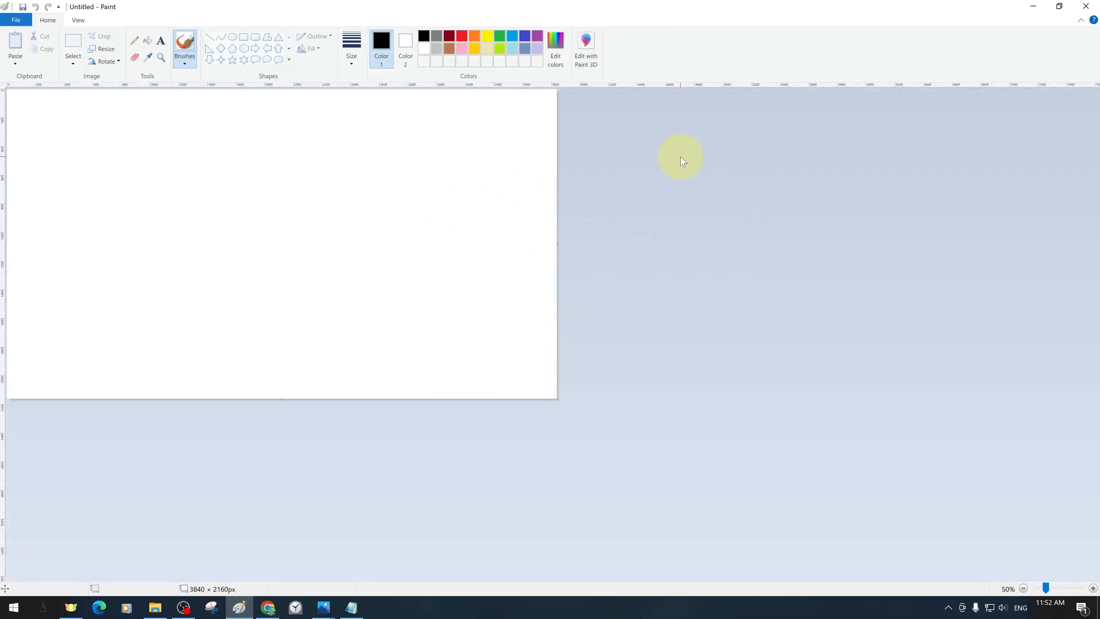
mouse_move(47, 19)
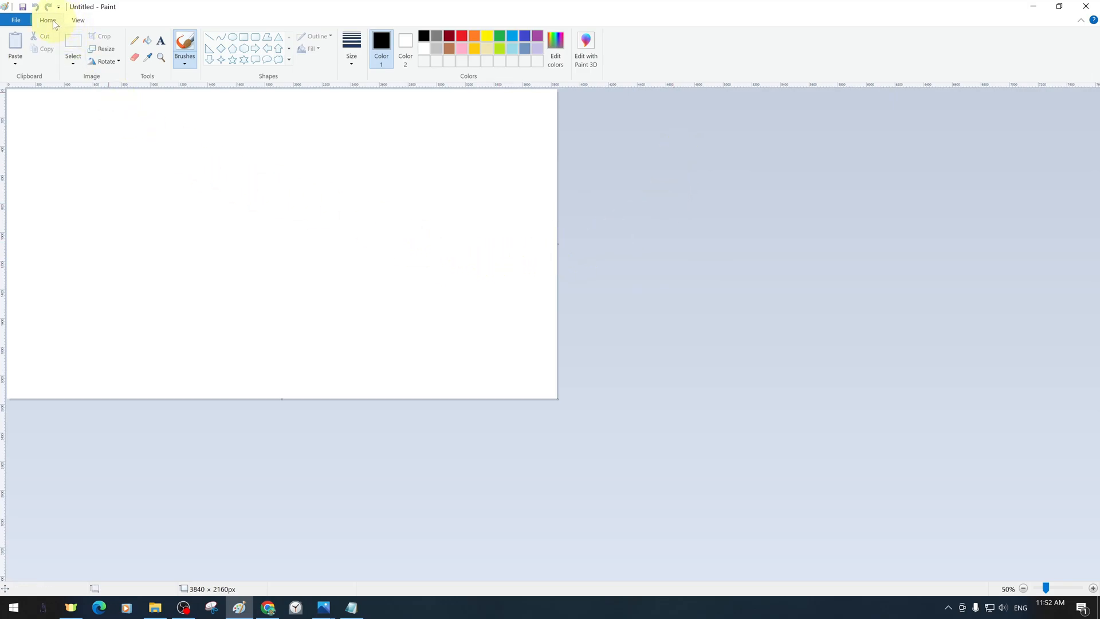
mouse_move(162, 57)
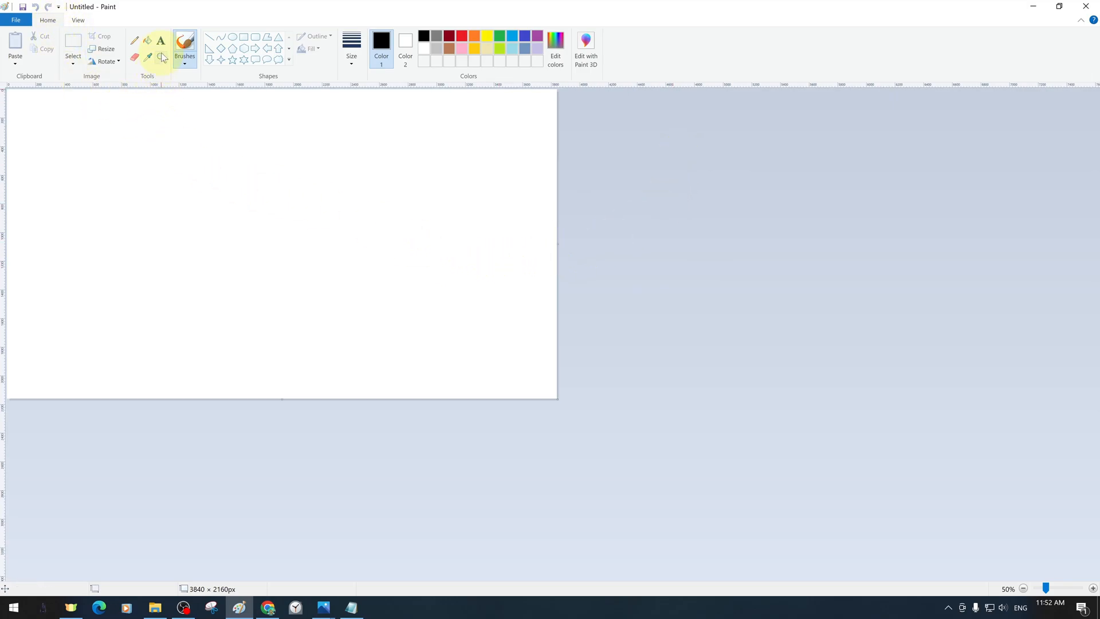
mouse_move(159, 40)
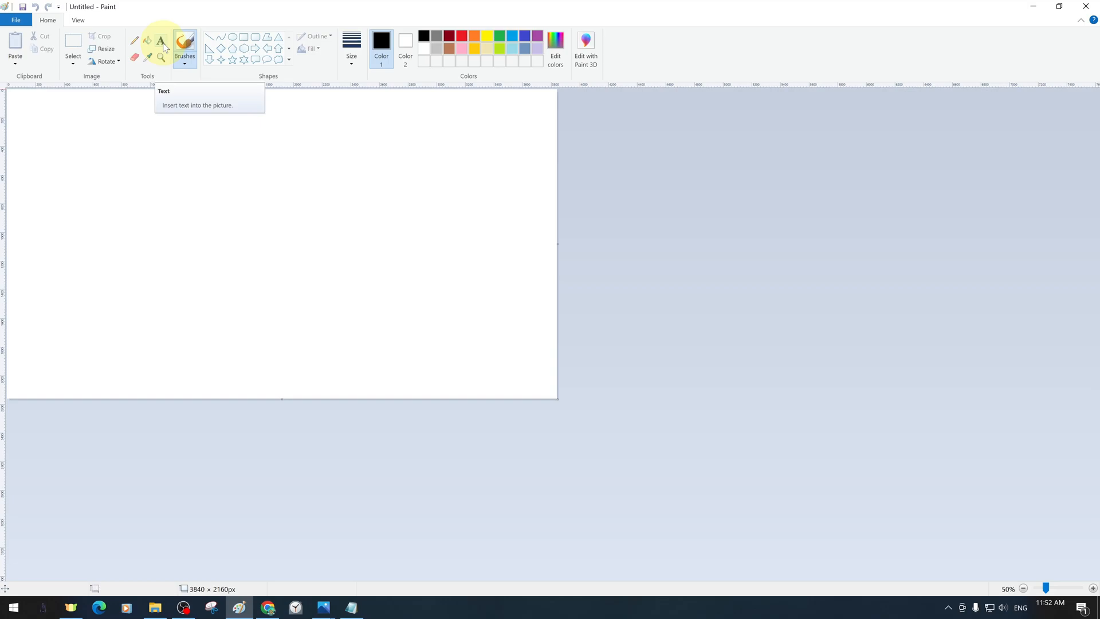
mouse_move(161, 42)
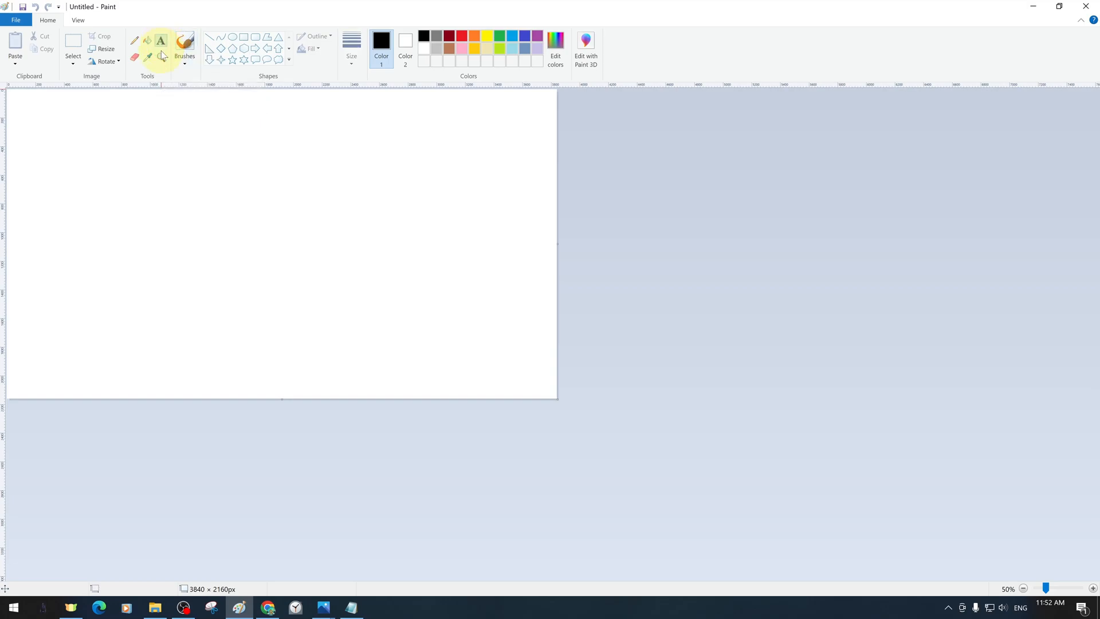
Place a Calibri text box at the canvas top-left and pick a font size
click(160, 41)
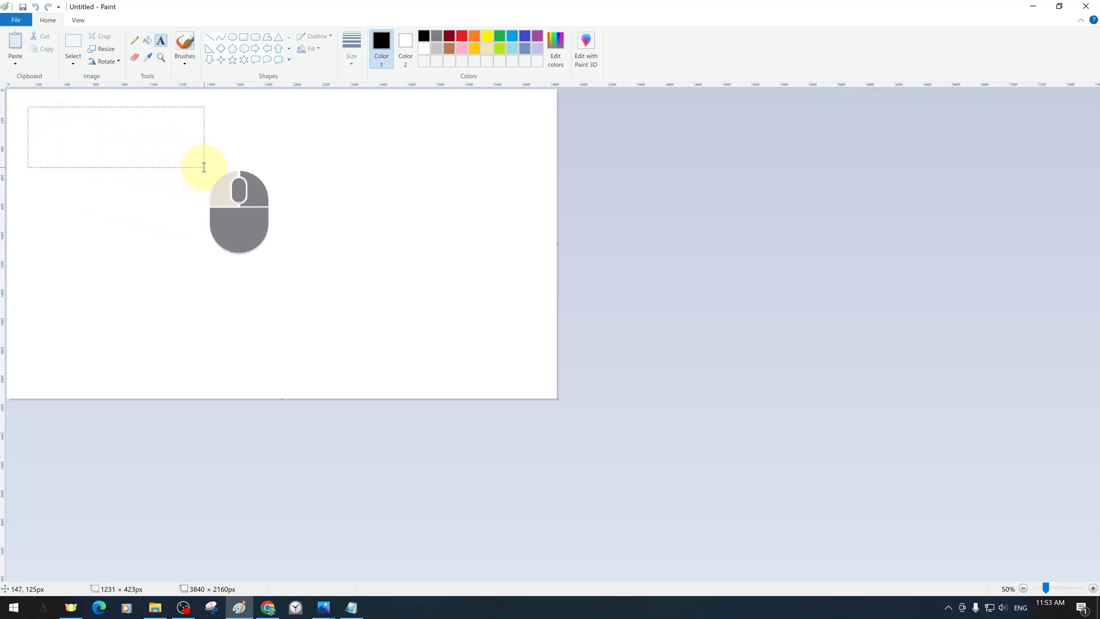
click(160, 40)
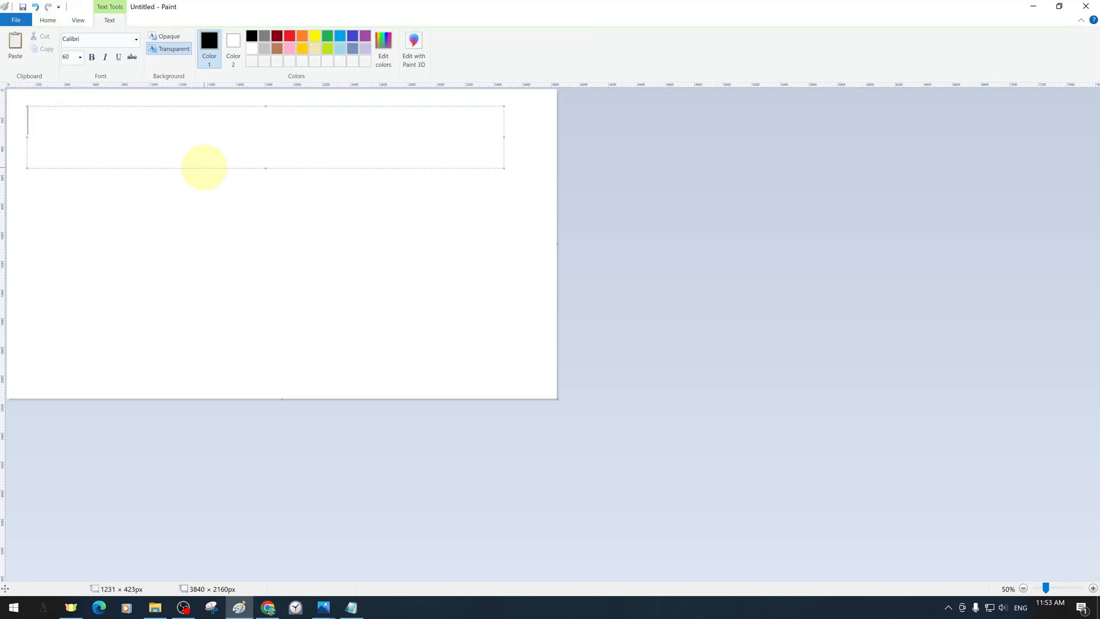
click(79, 56)
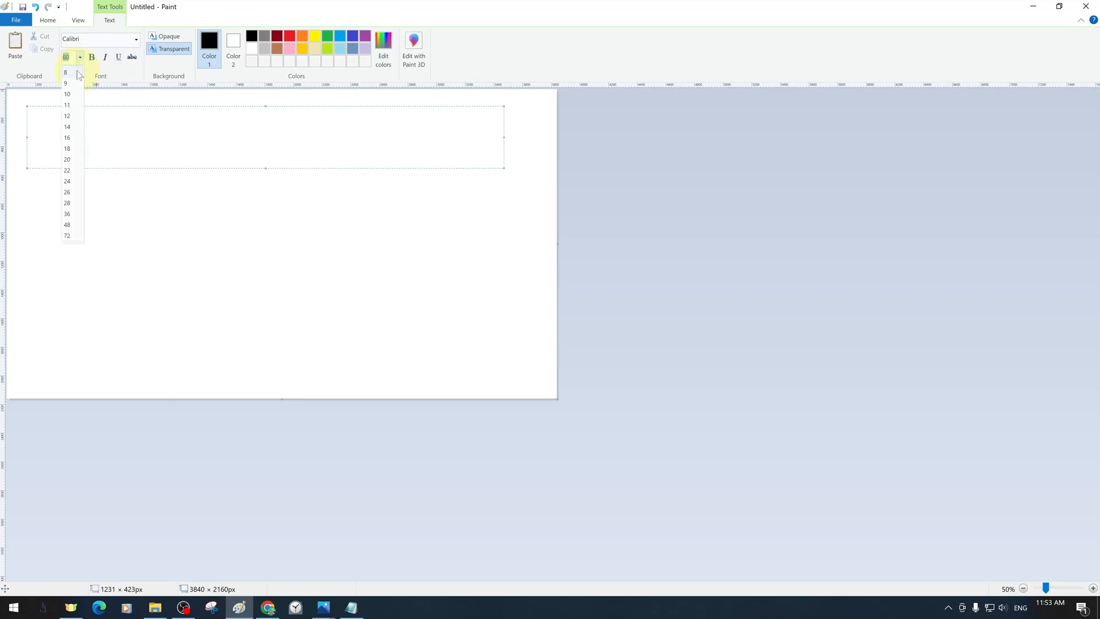
click(68, 235)
text(2)
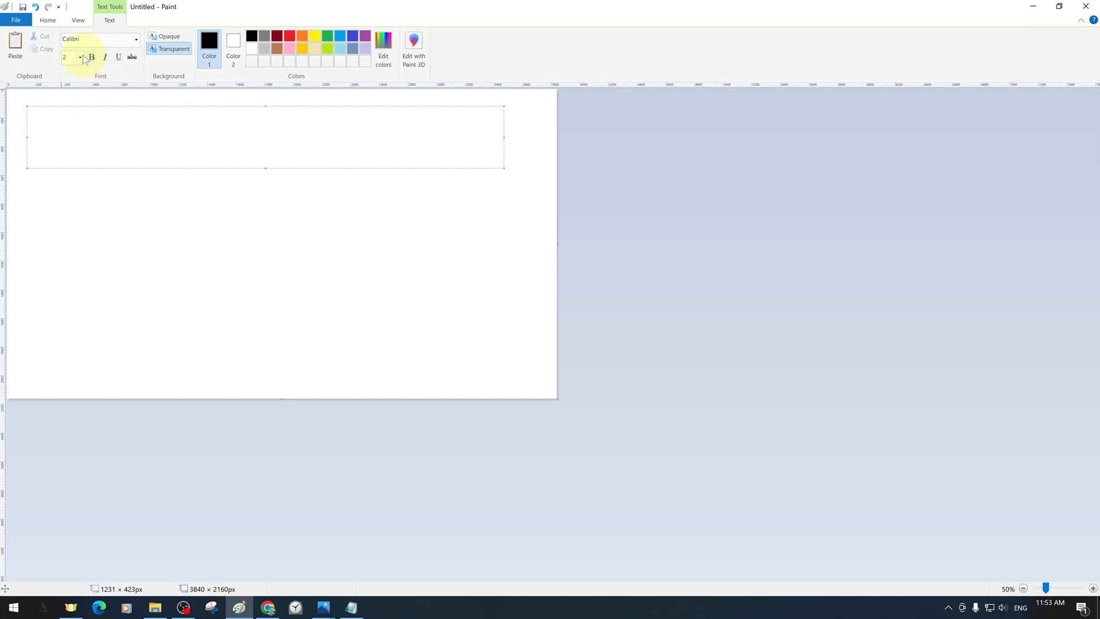
Set the text size to 72 and write B2 and C3 at increasing sizes
click(79, 57)
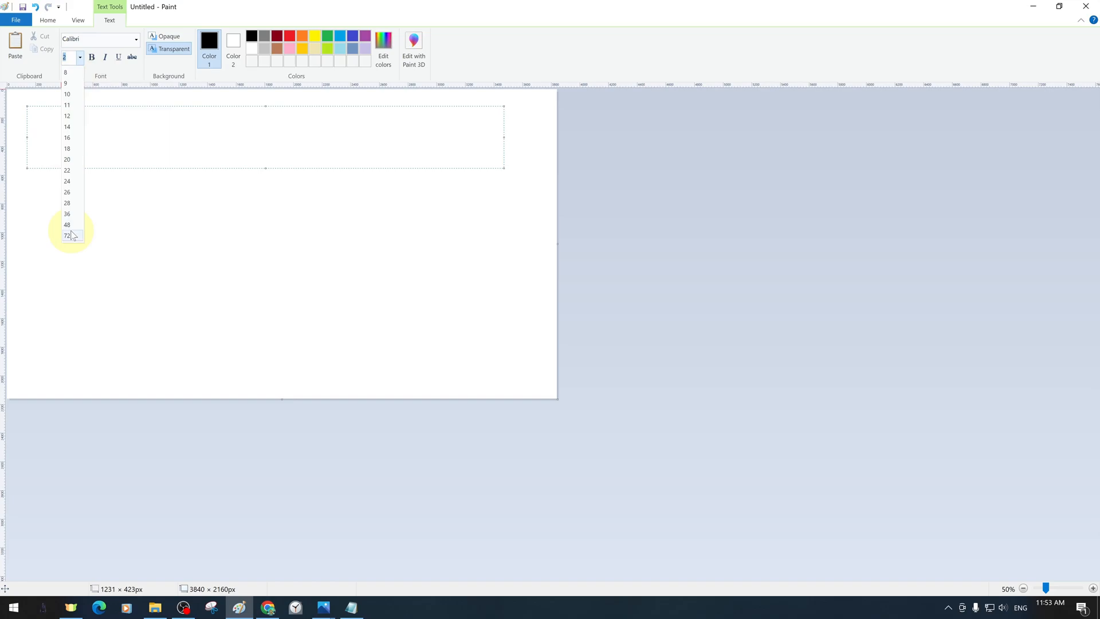
click(66, 236)
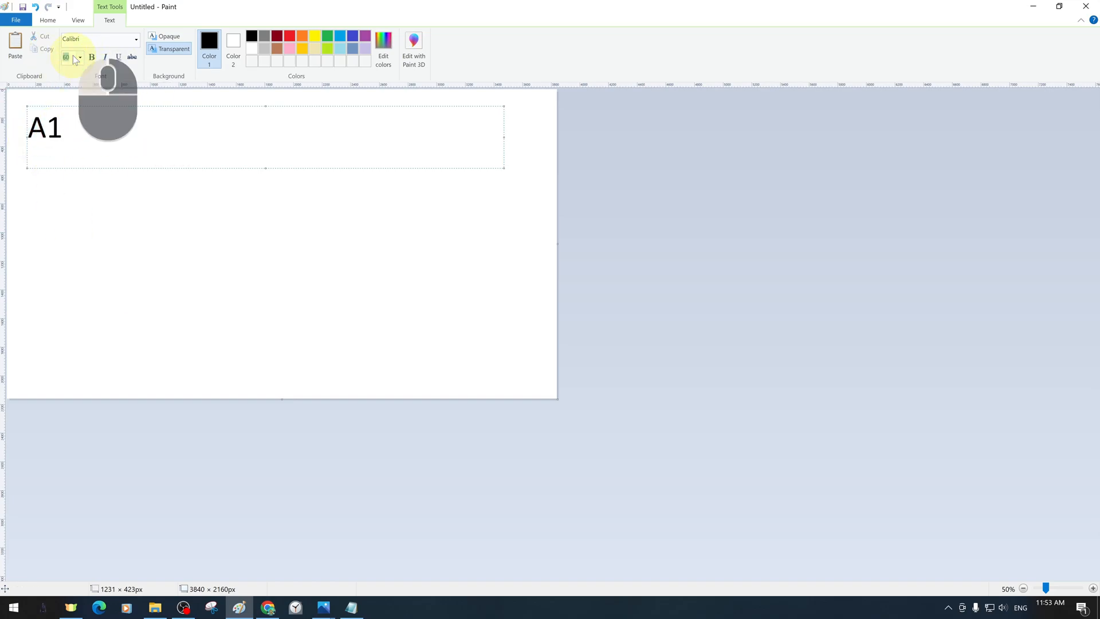
text(B2)
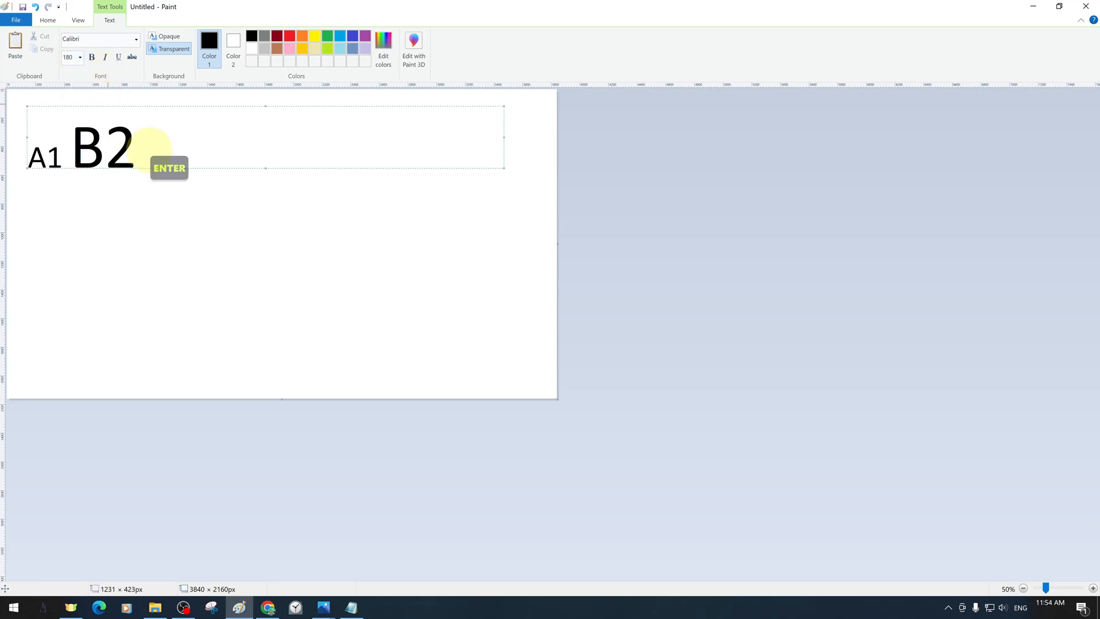
text(C3)
text(T)
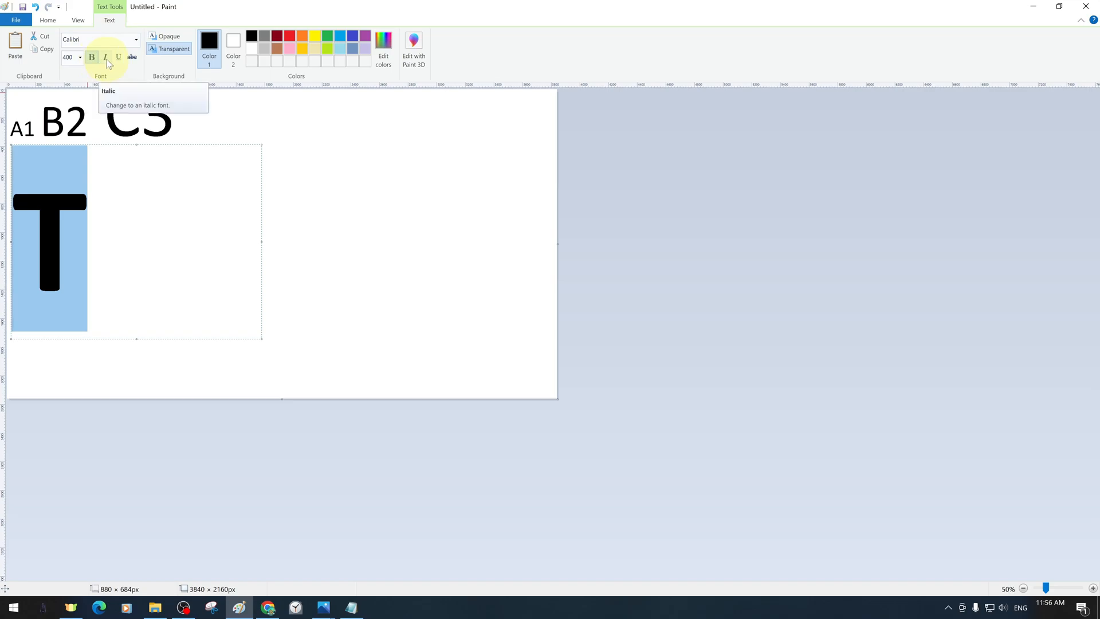
Make the big T italic, underlined and struck through
click(104, 56)
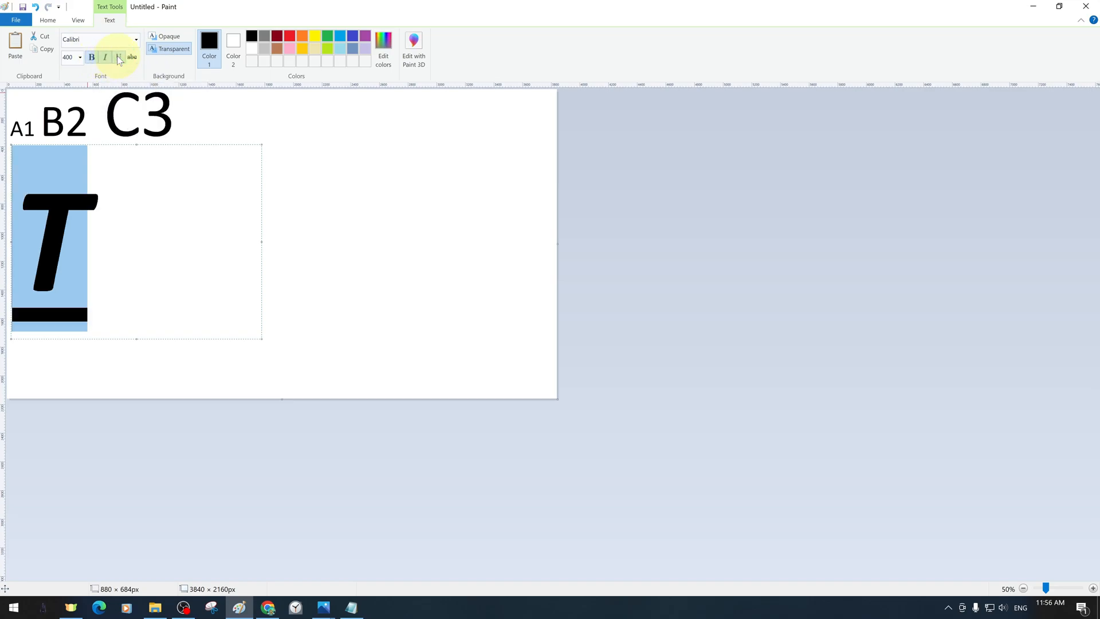
click(118, 56)
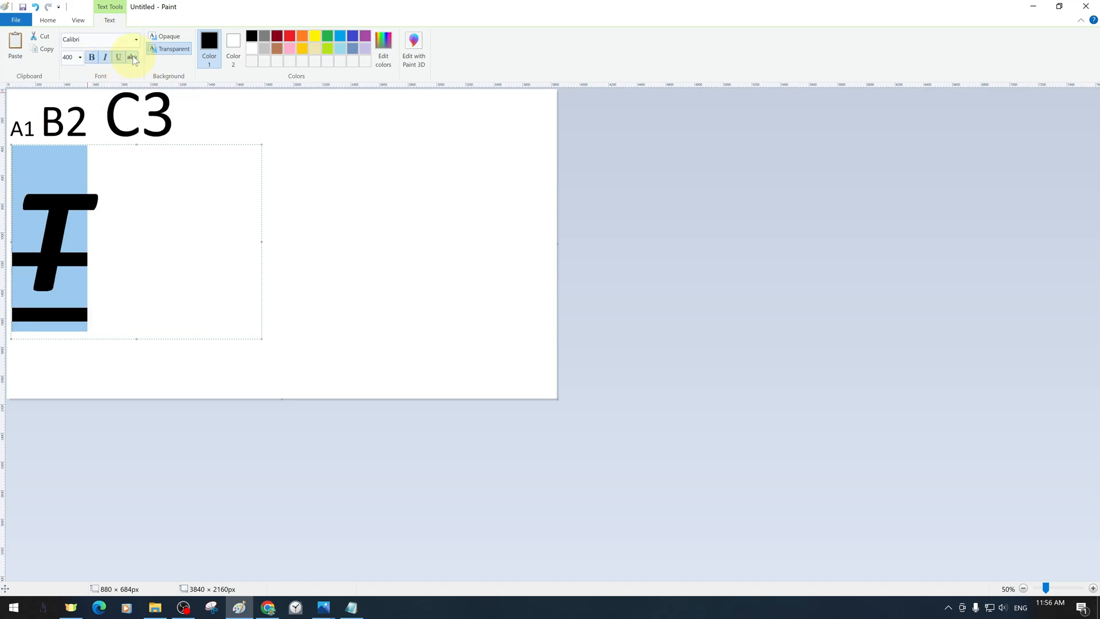
click(135, 39)
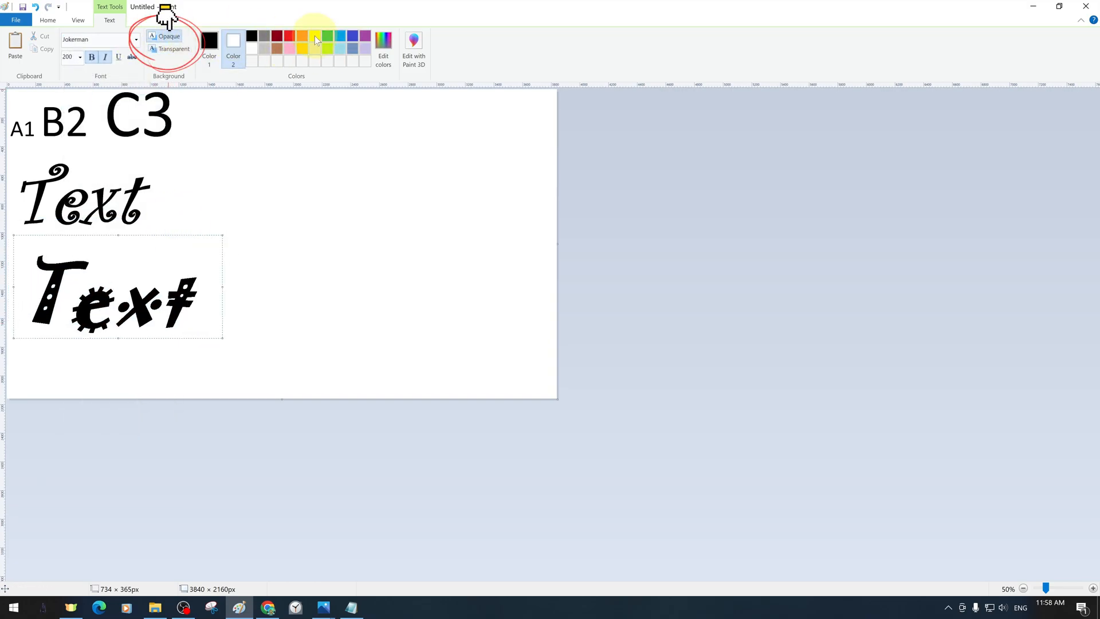
Give the Jokerman Text an Opaque background with pale beige Color 2
click(315, 36)
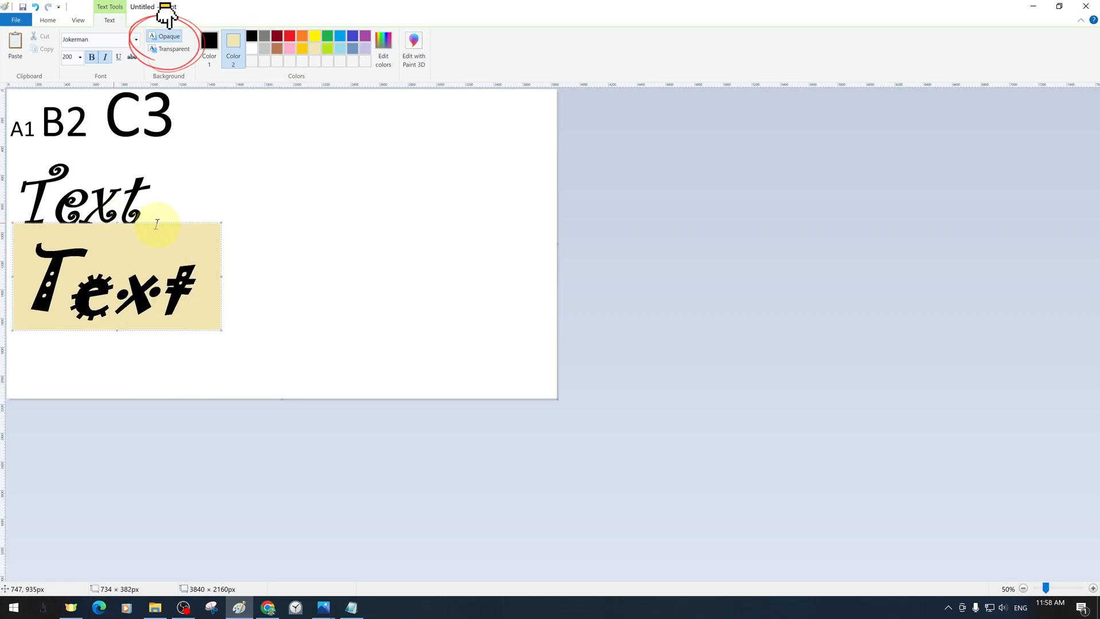
click(435, 280)
text(COLORFUL TEXT)
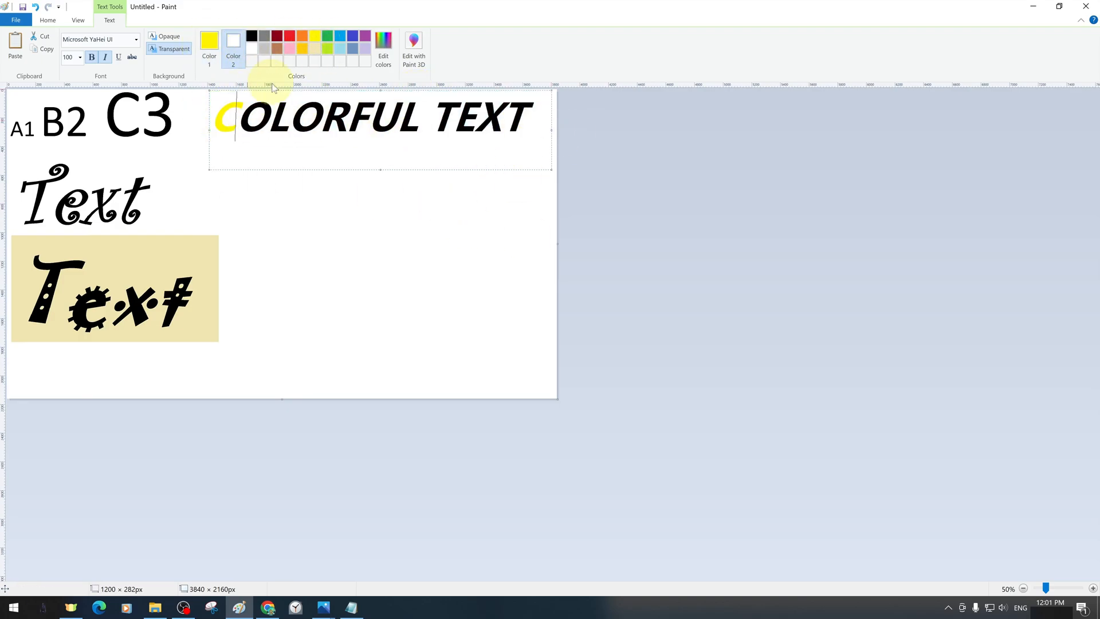
Colour successive COLORFUL TEXT letters in different palette colours, including green
click(314, 35)
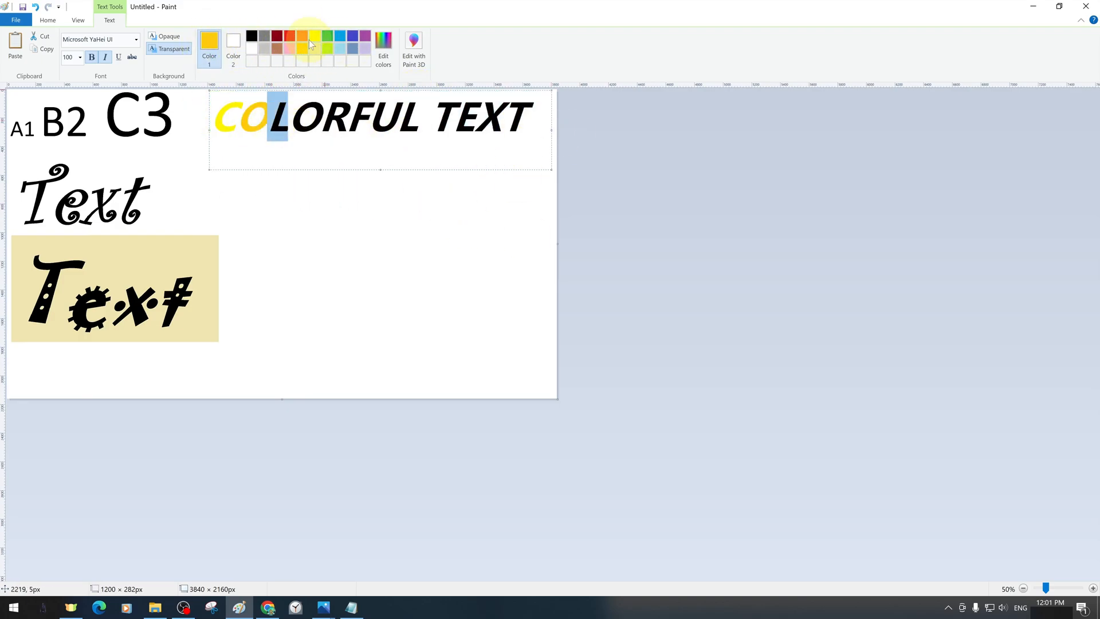
click(354, 36)
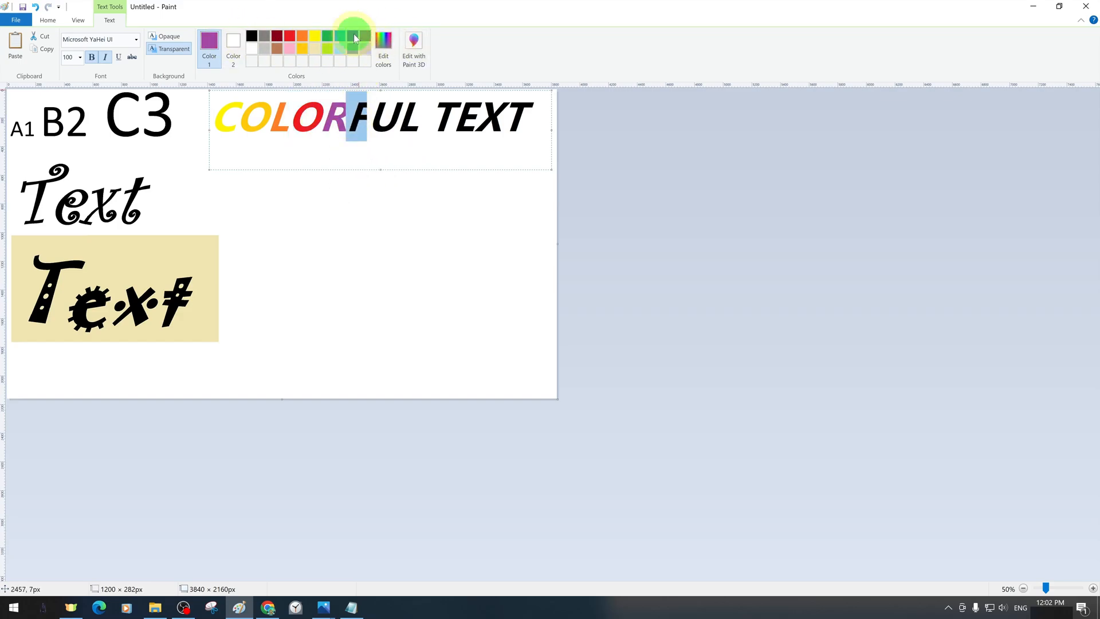
click(340, 35)
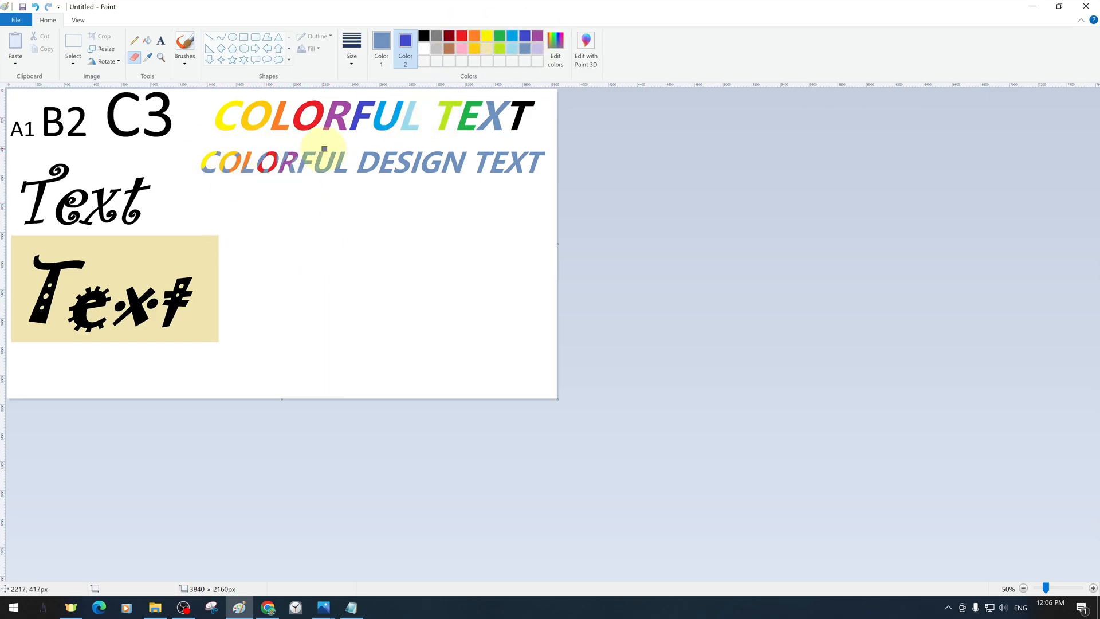
mouse_move(471, 150)
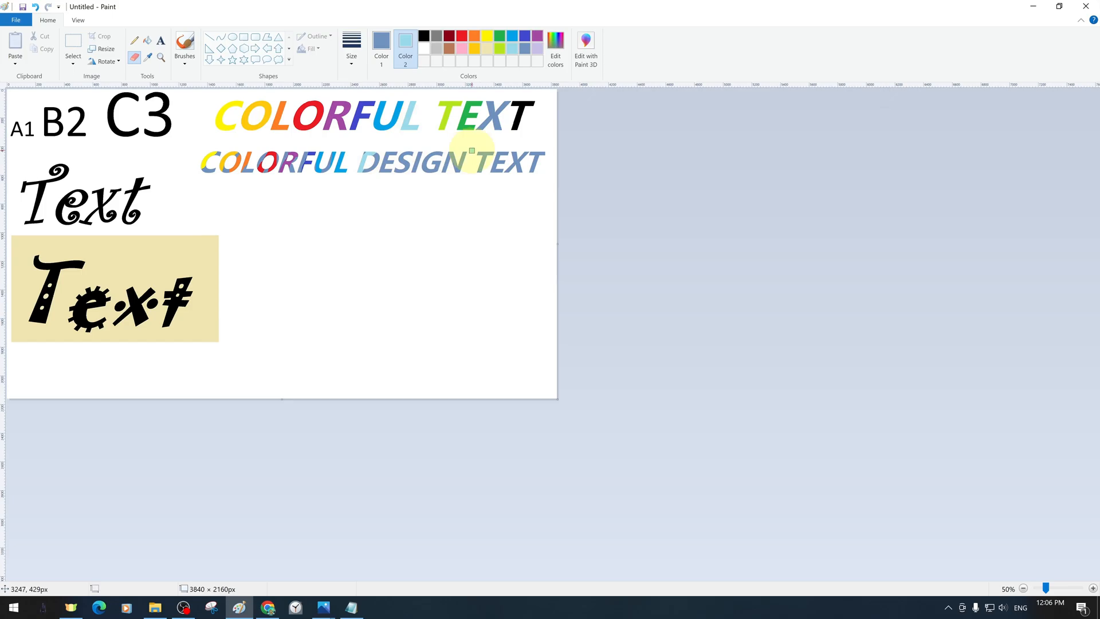
mouse_move(435, 183)
text(Rotate the Text)
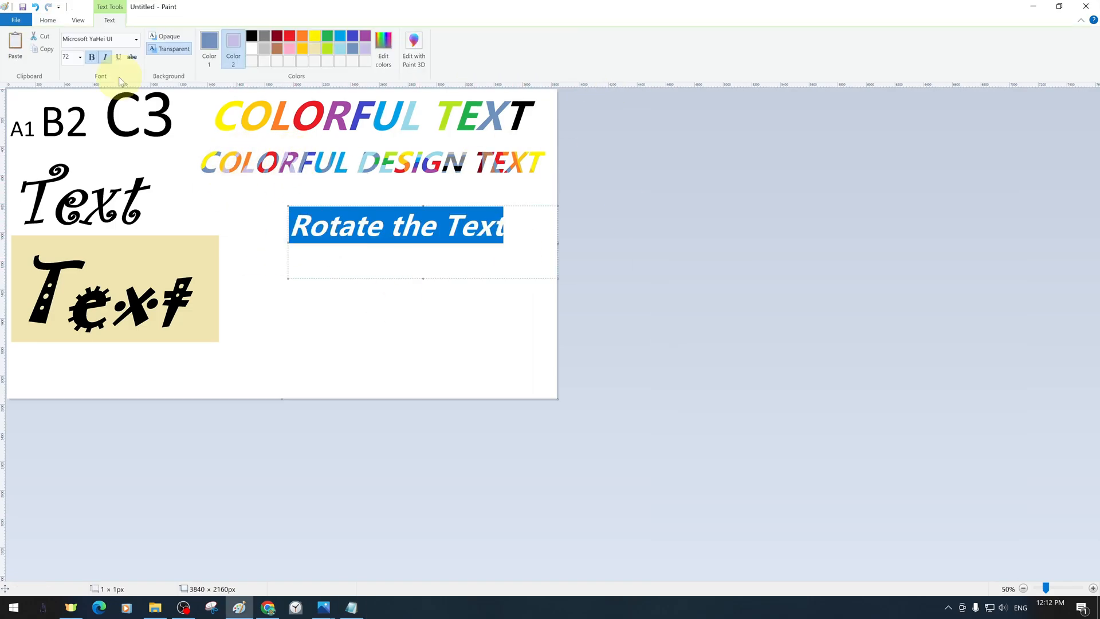
Underline Rotate the Text and turn two copies 90° using right-click options
click(405, 234)
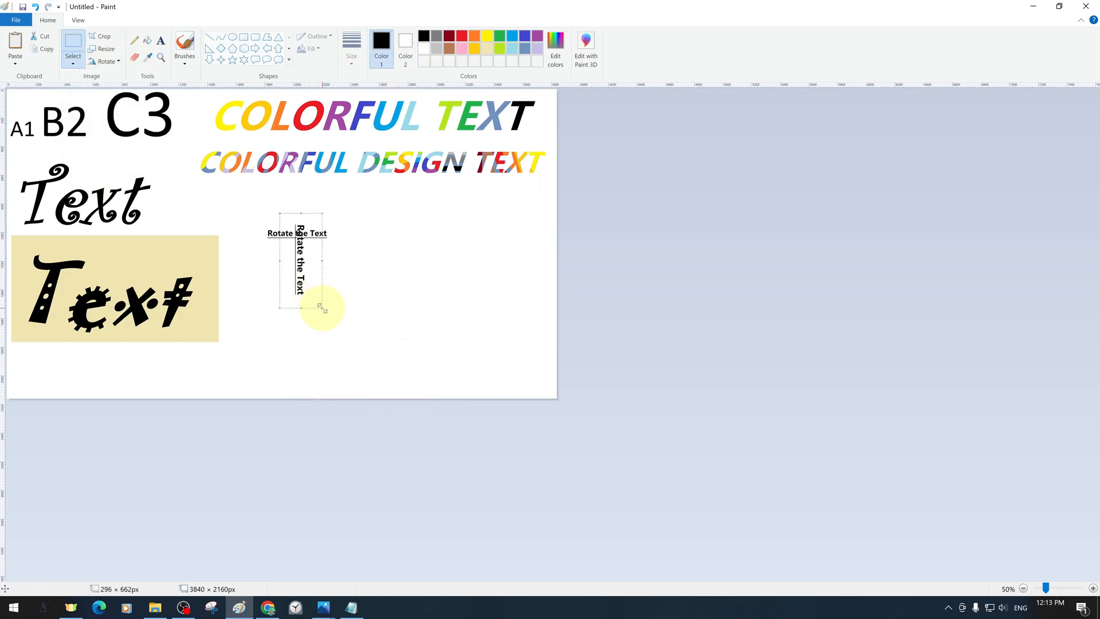
right_click(321, 274)
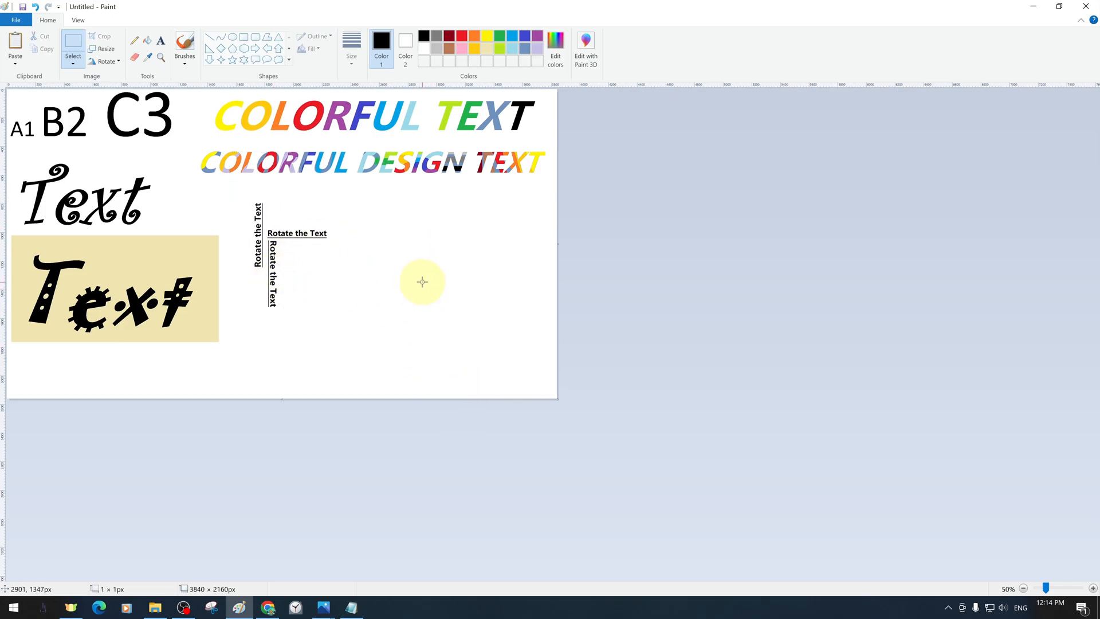
right_click(396, 269)
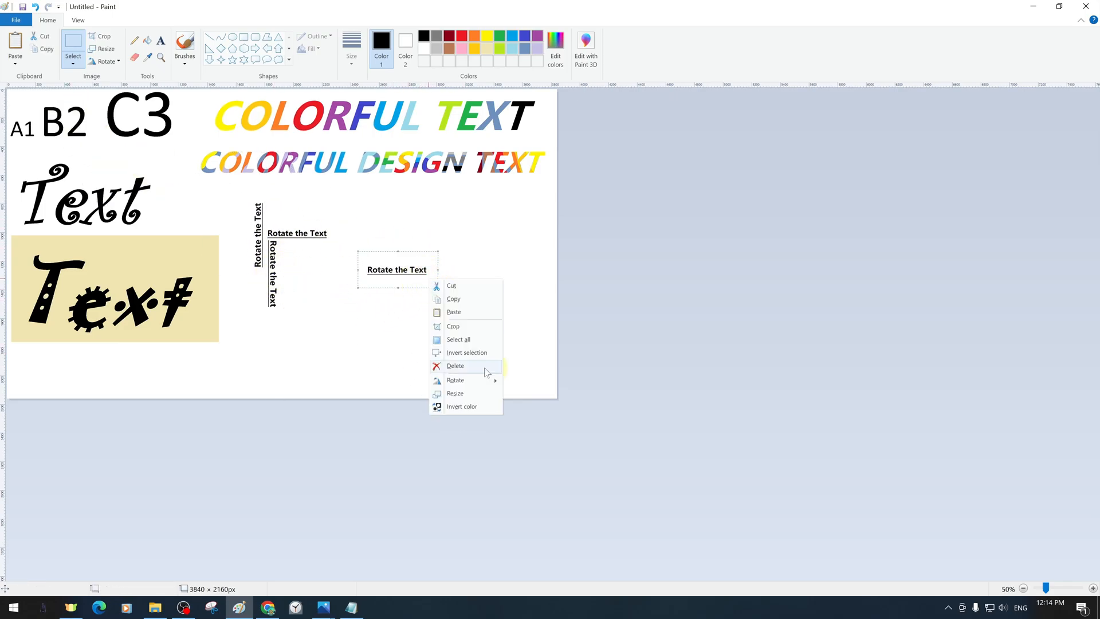
Skew two Rotate the Text copies by 5 degrees horizontally
click(454, 393)
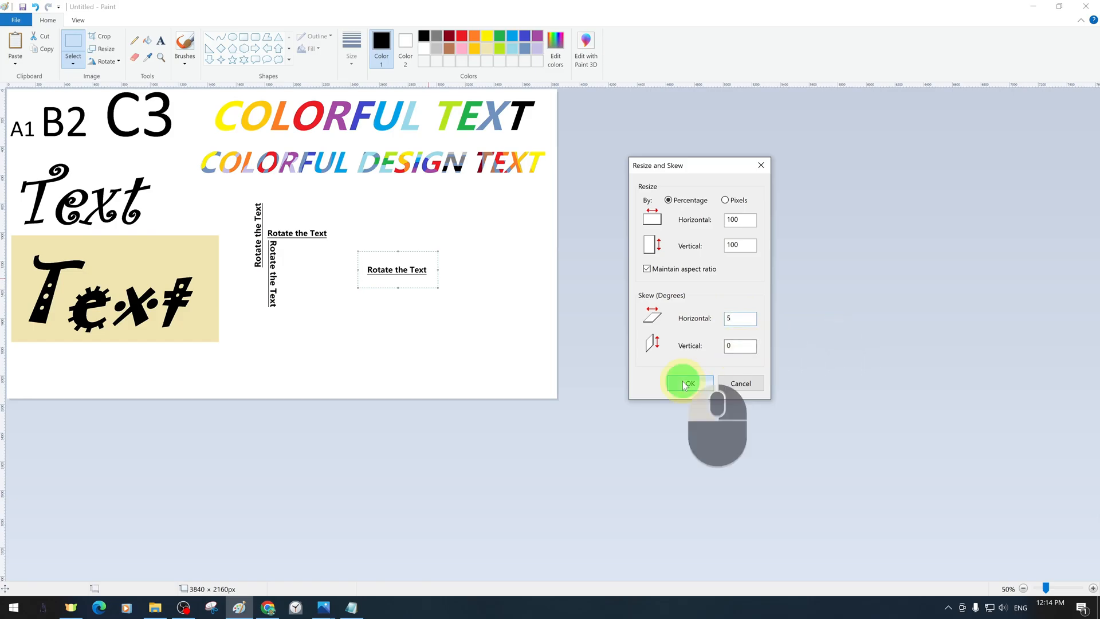
click(686, 383)
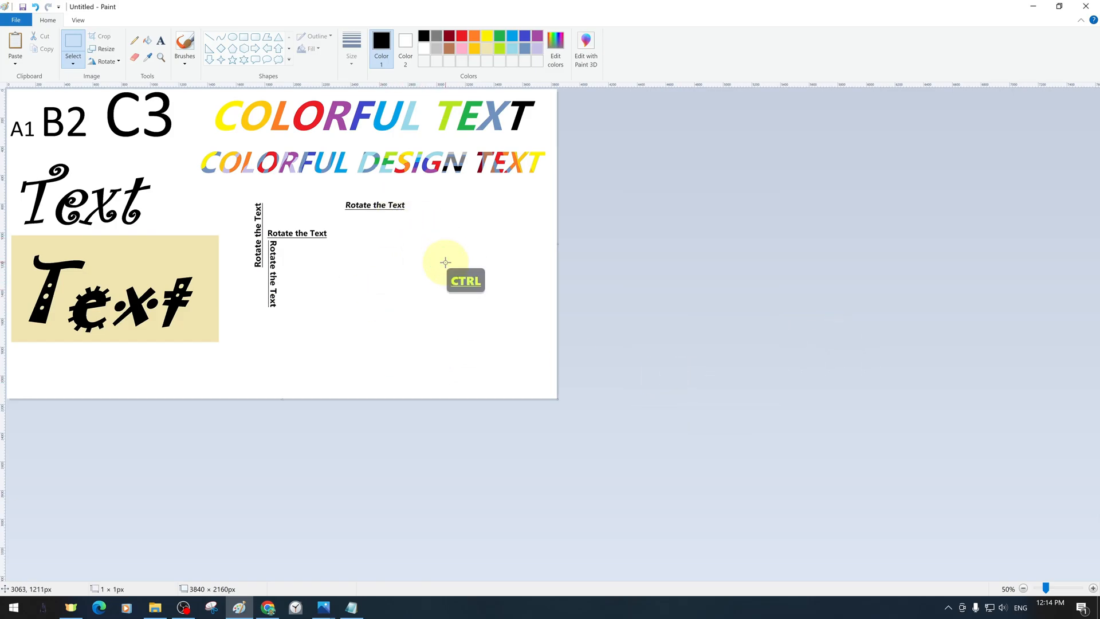
click(104, 48)
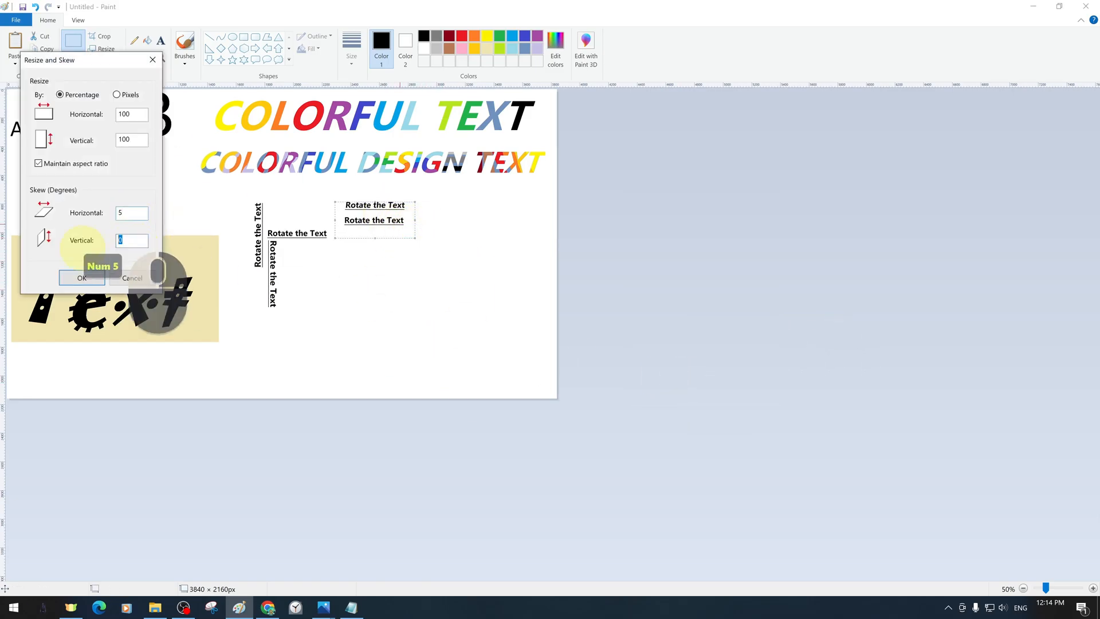
click(80, 278)
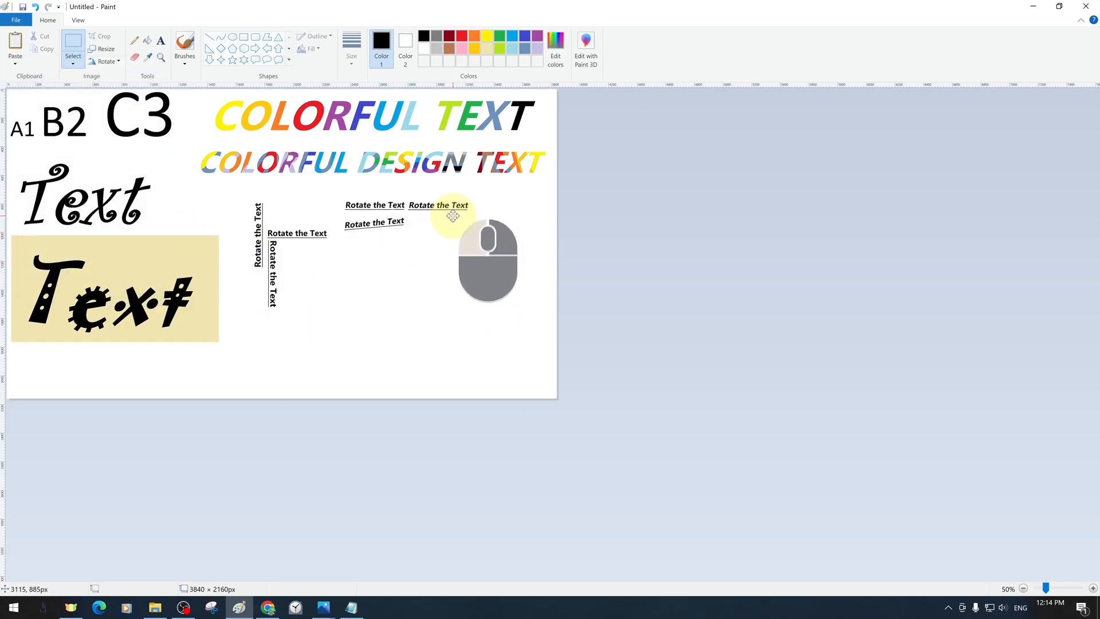
Apply a 10-degree skew in both directions to another copy
click(105, 48)
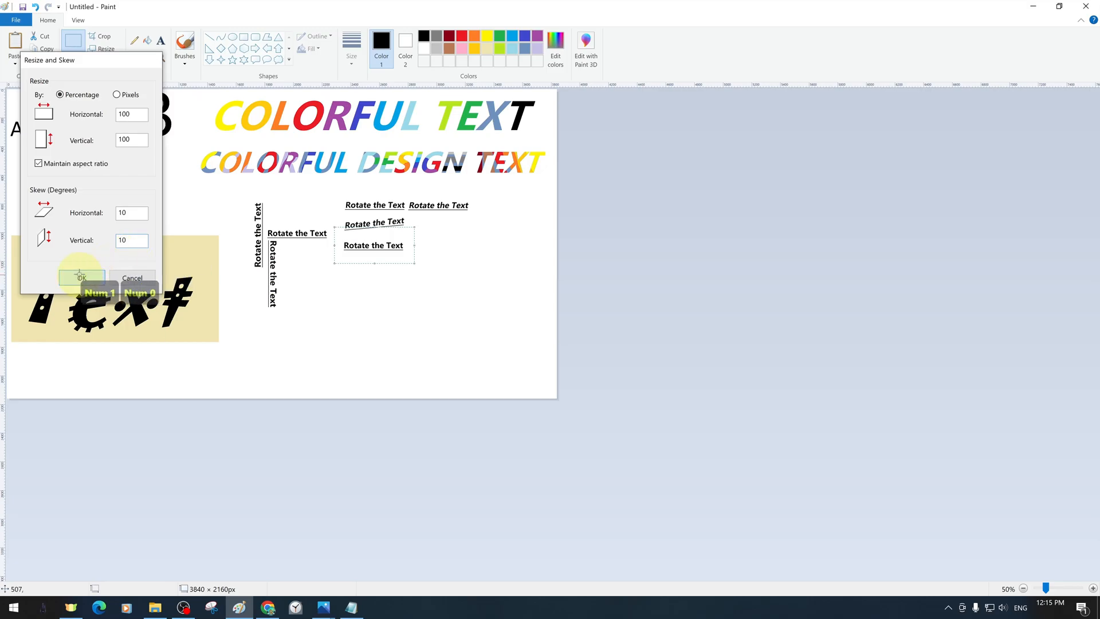
click(80, 276)
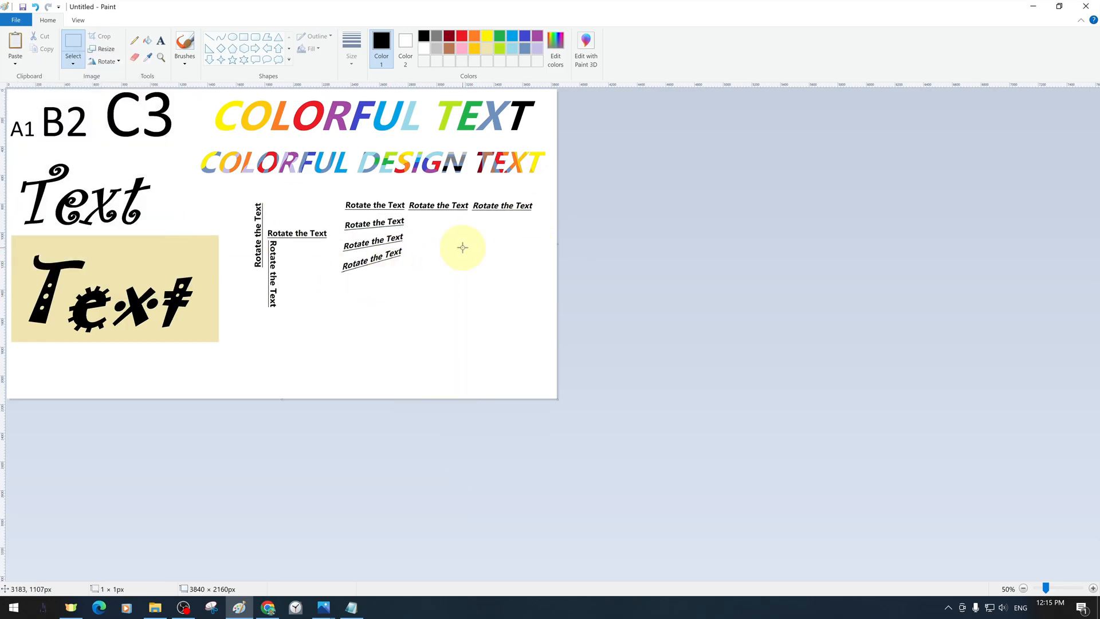
right_click(372, 358)
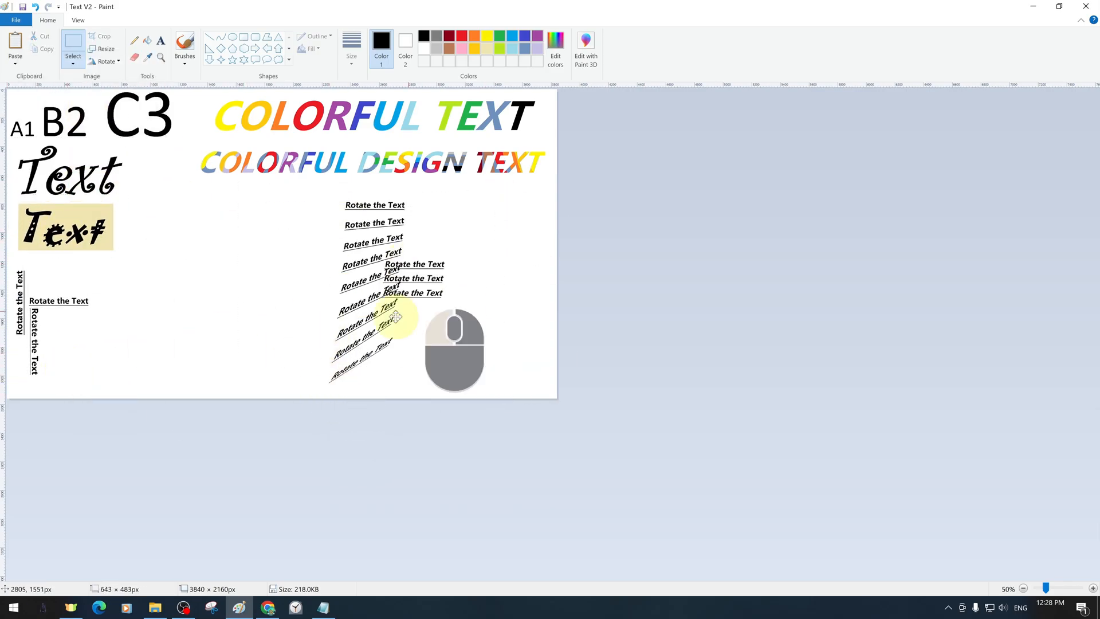
Regroup the earlier text samples leftward to make room for 3D TEXT
click(16, 19)
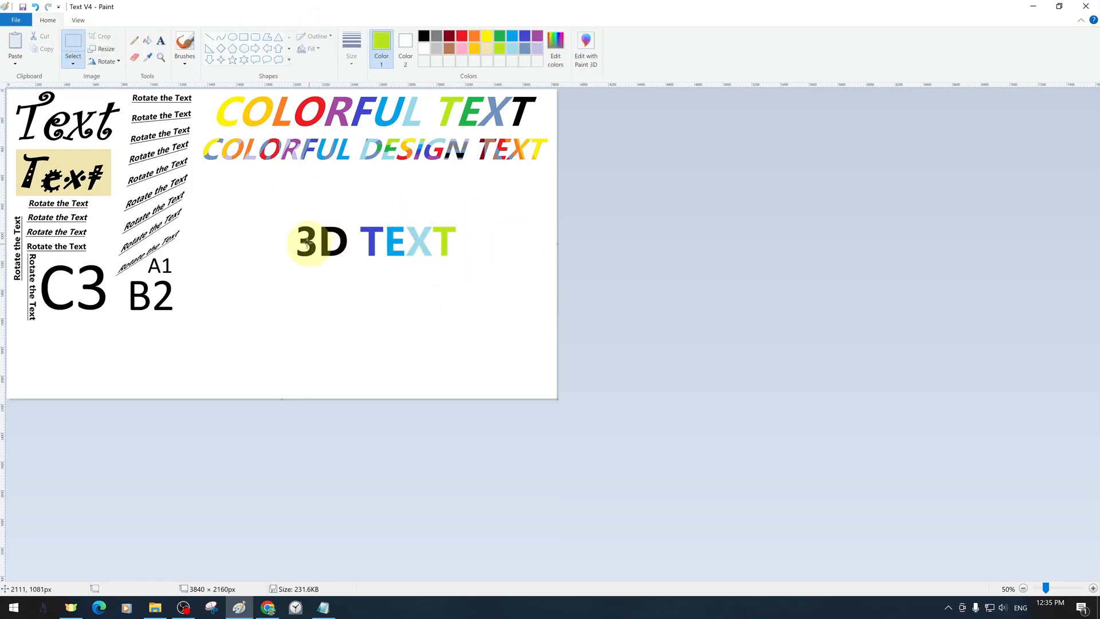
mouse_move(292, 216)
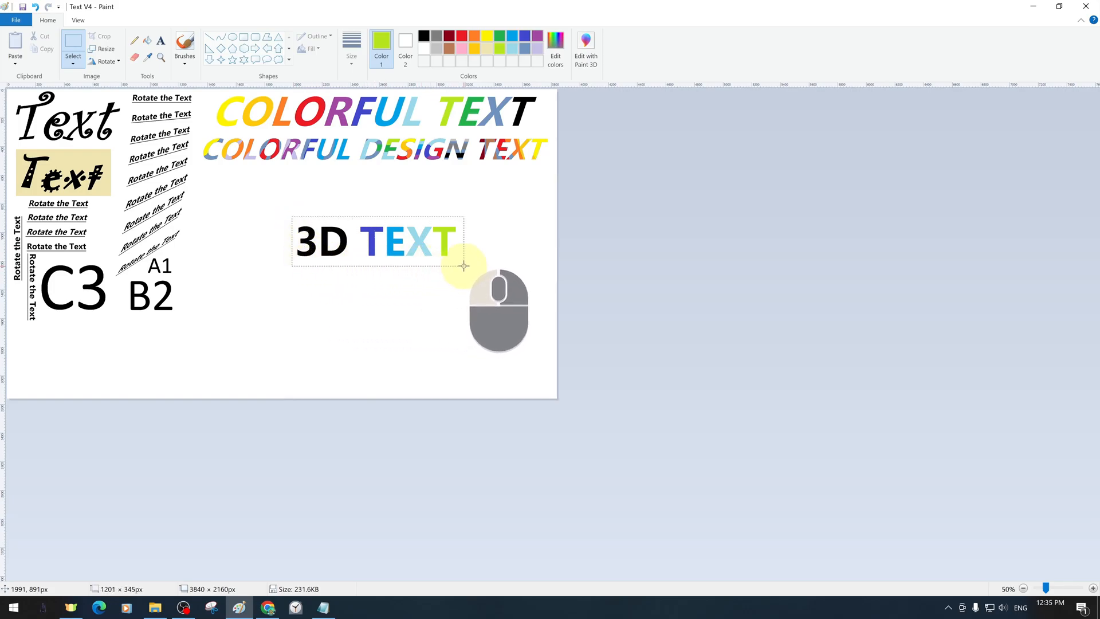
Move a 3D TEXT copy leftward and turn on transparent selection for layering
drag(377, 241, 356, 219)
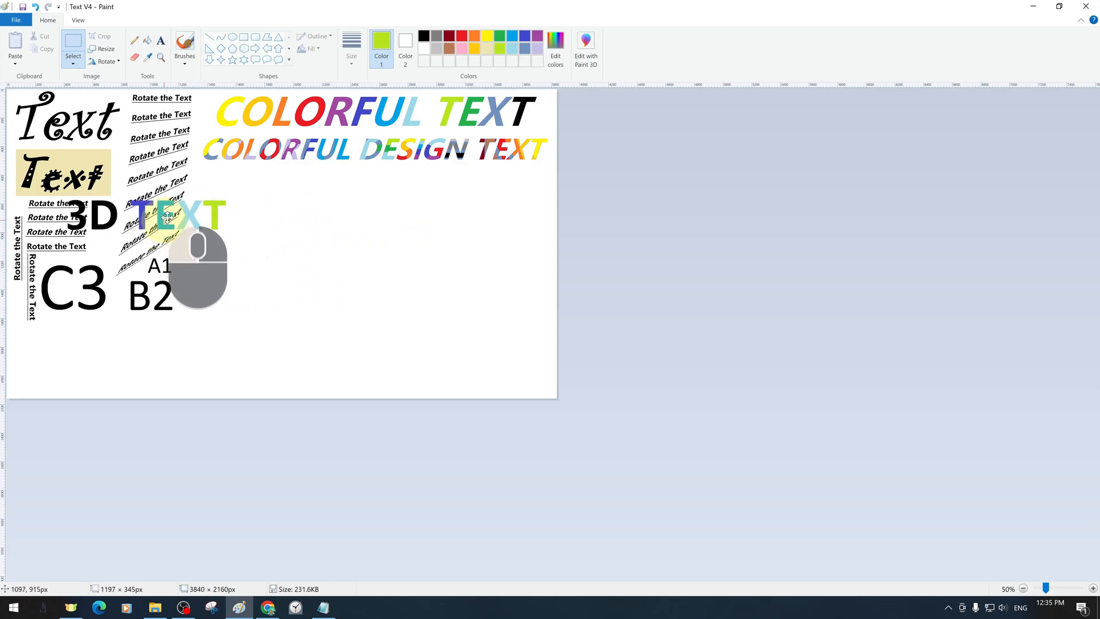
click(73, 49)
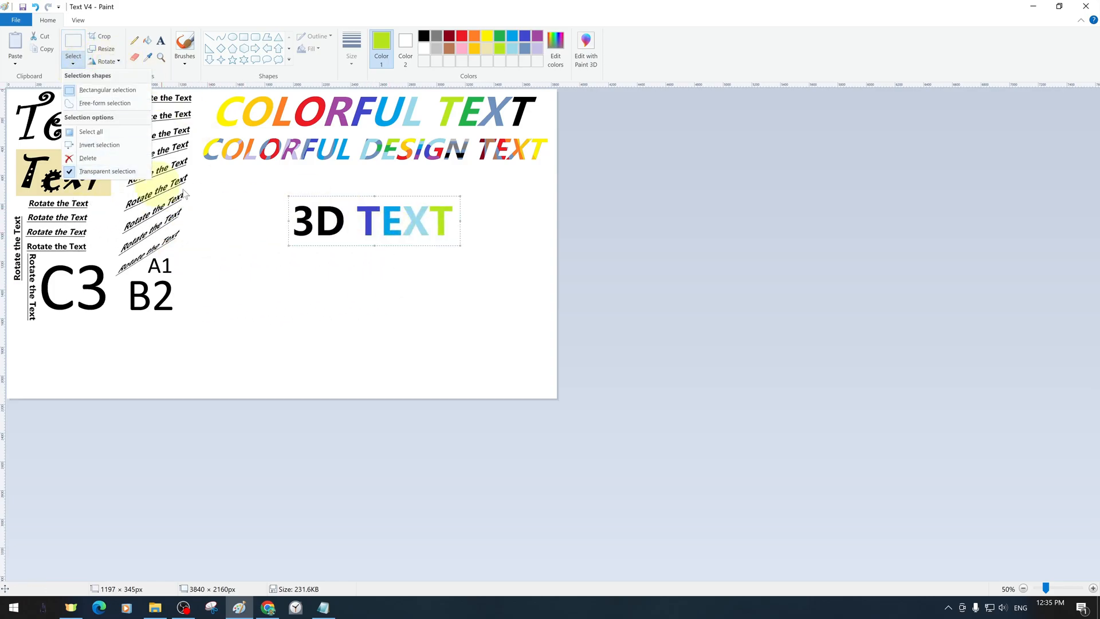
click(362, 224)
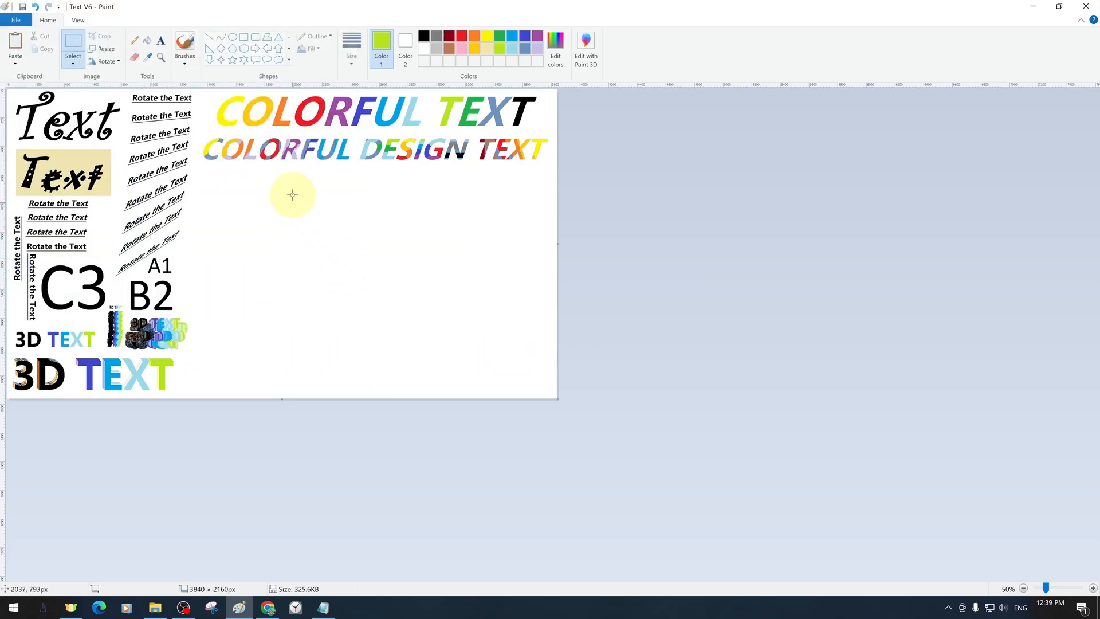
Paste the fern-leaf photo from a file into the lower-right area of the canvas
click(15, 41)
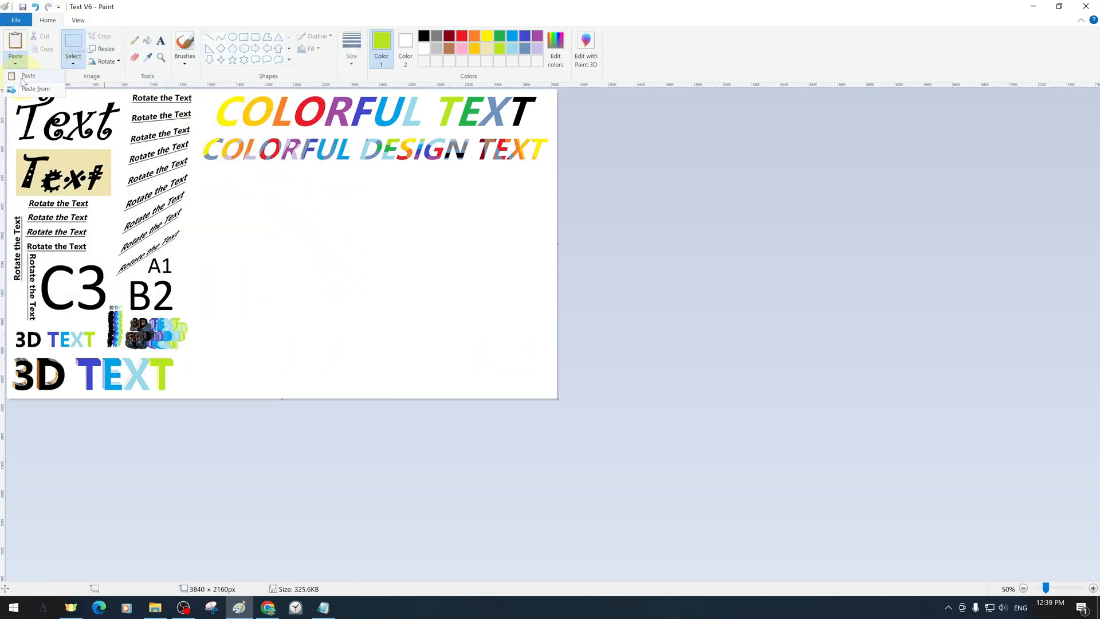
click(37, 88)
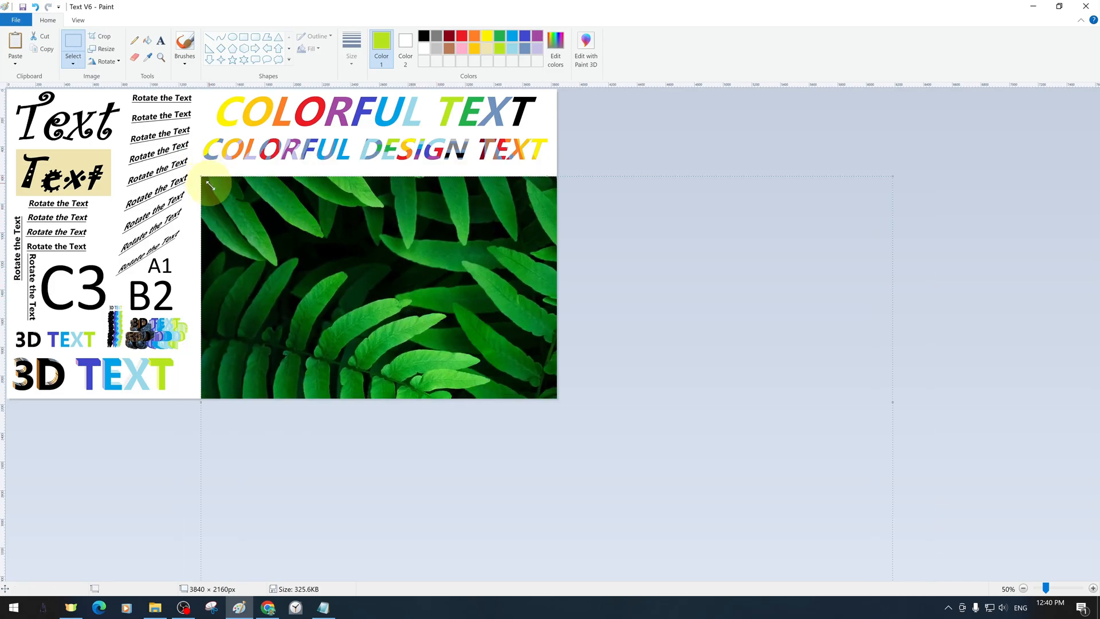
Shrink the pasted fern photo to 50% with Resize
click(105, 48)
text(50)
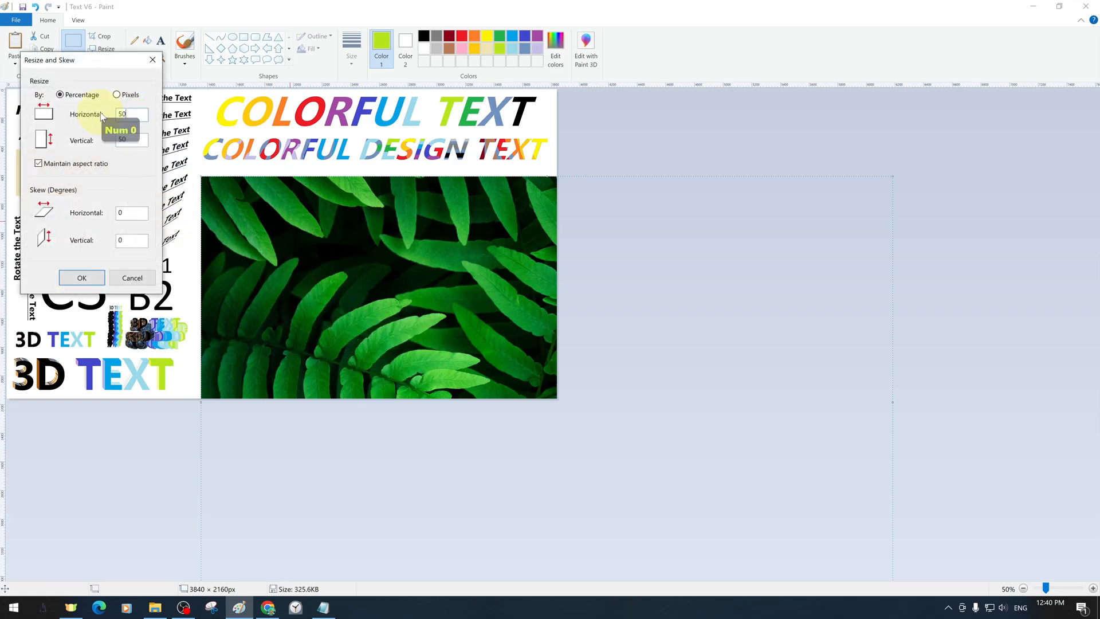
click(81, 278)
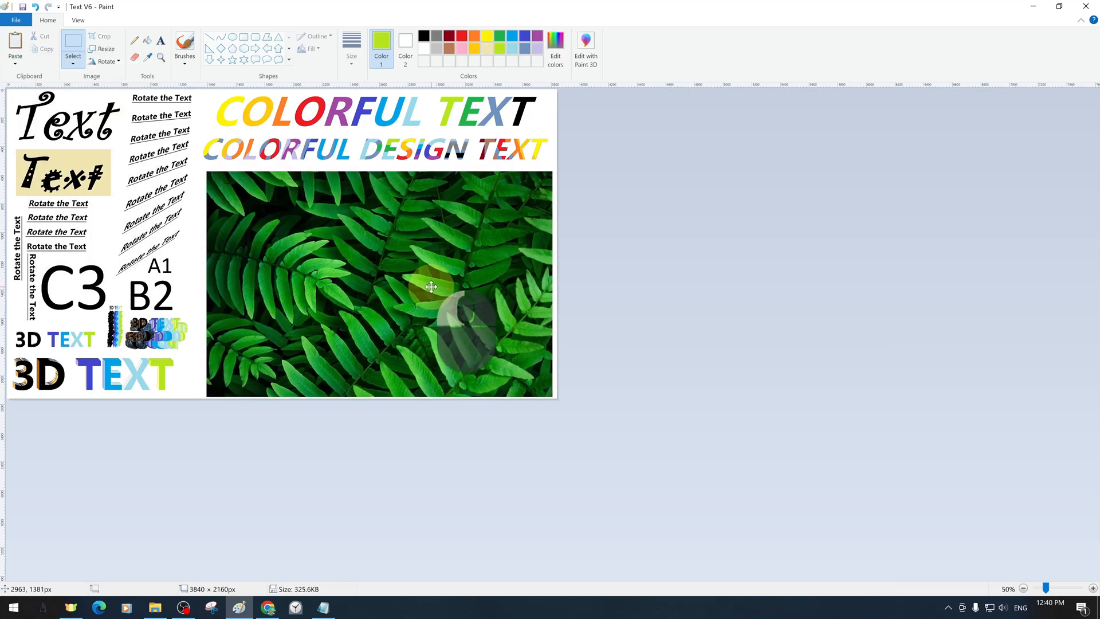
mouse_move(384, 269)
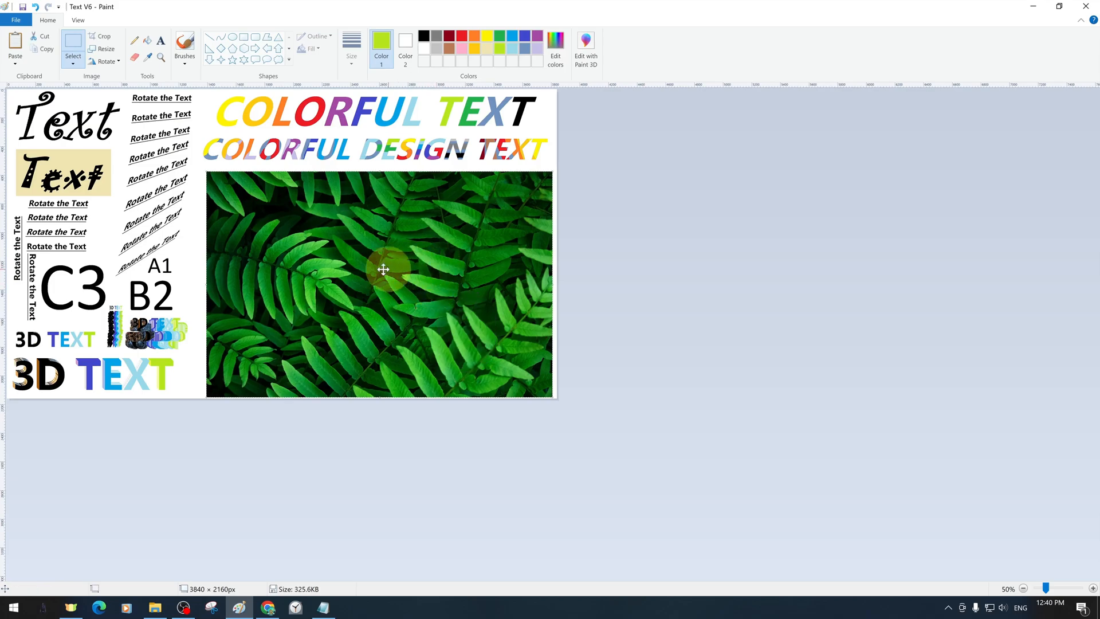
mouse_move(579, 289)
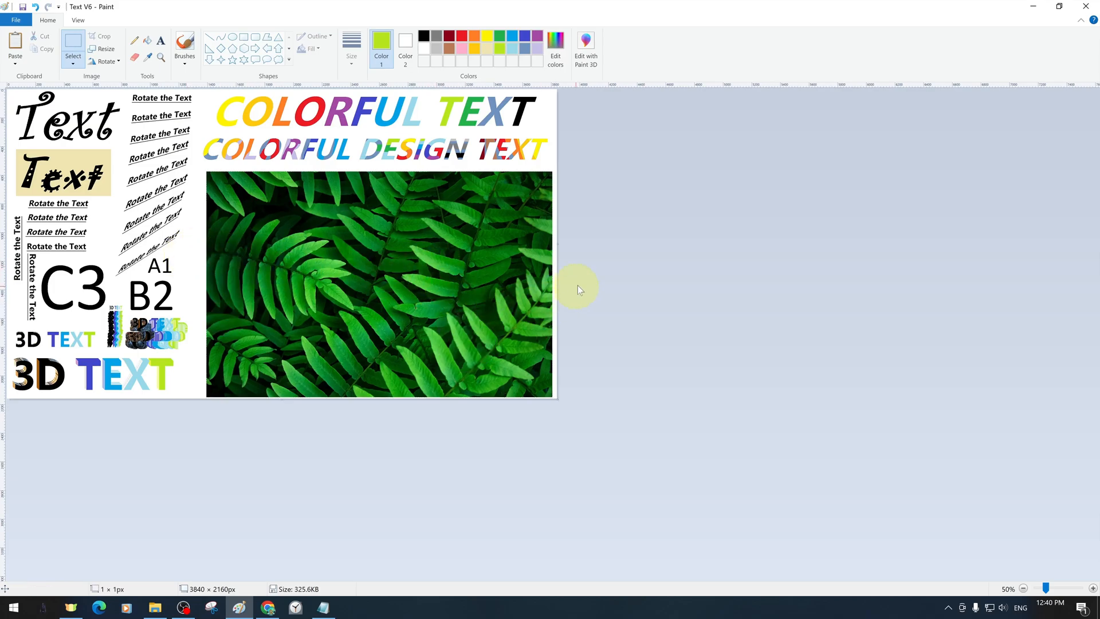
mouse_move(611, 215)
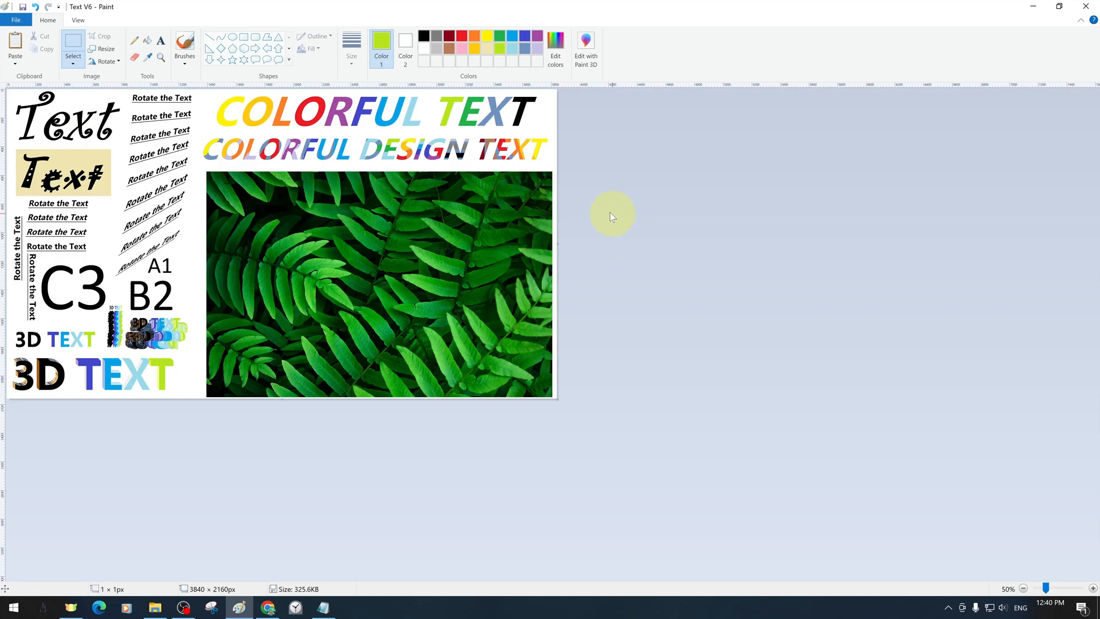
mouse_move(582, 197)
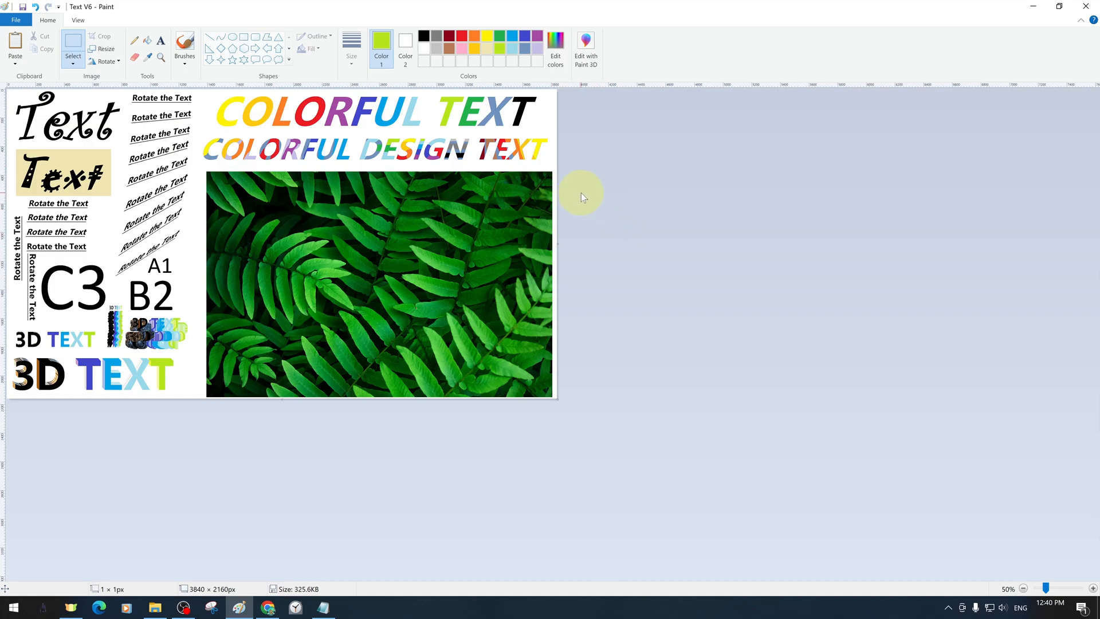
mouse_move(570, 306)
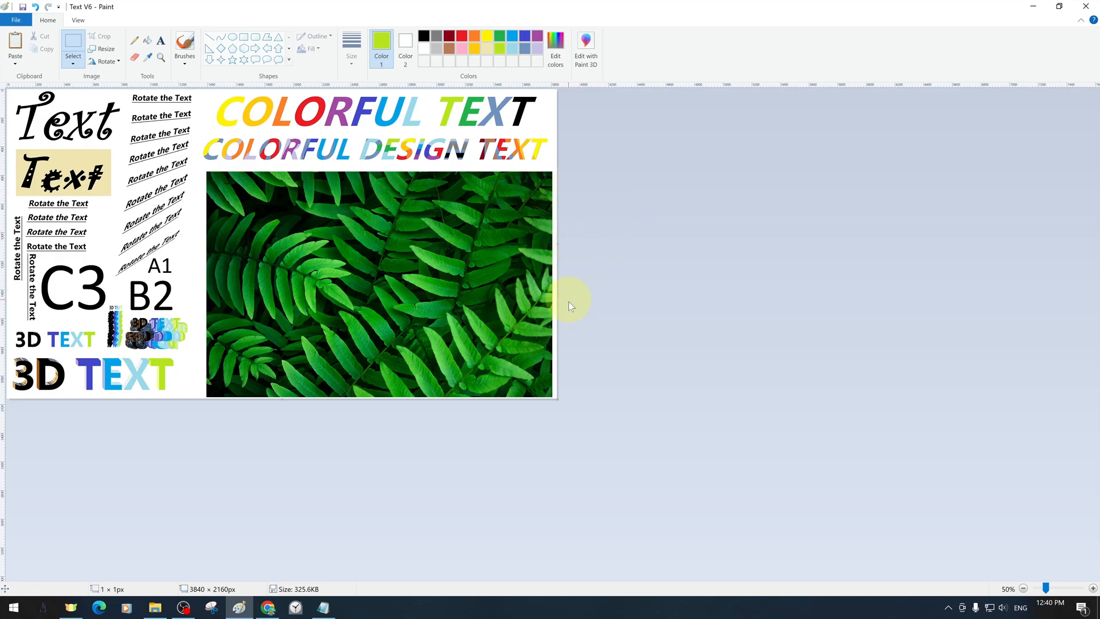
mouse_move(561, 243)
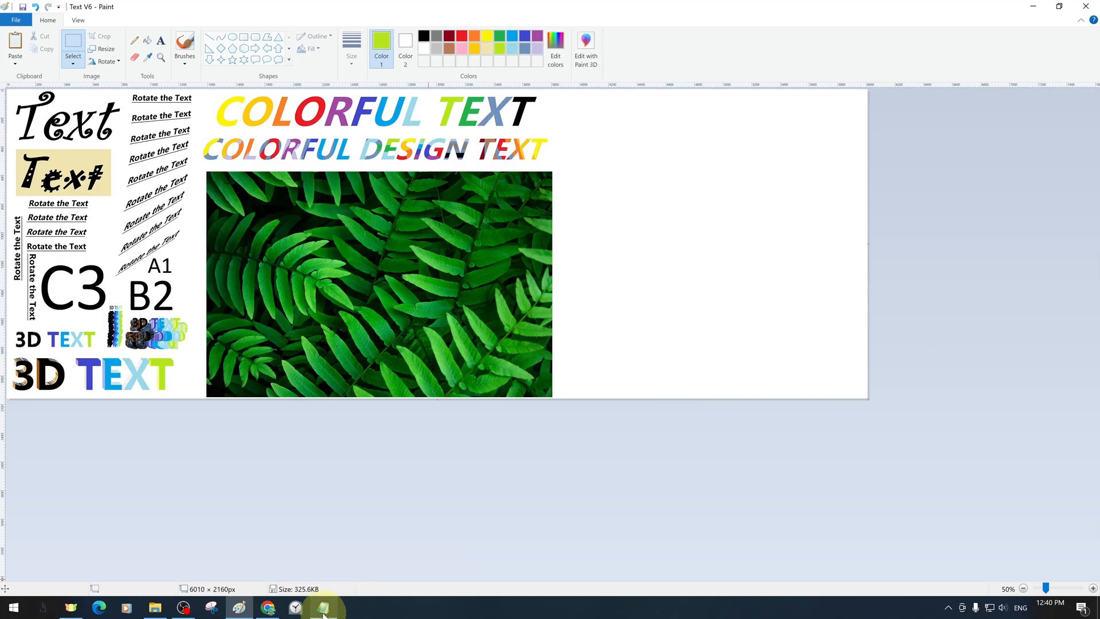
In Notepad, select the PATTERNED TEXT and TEXTURED TEXT lines for copying
click(322, 607)
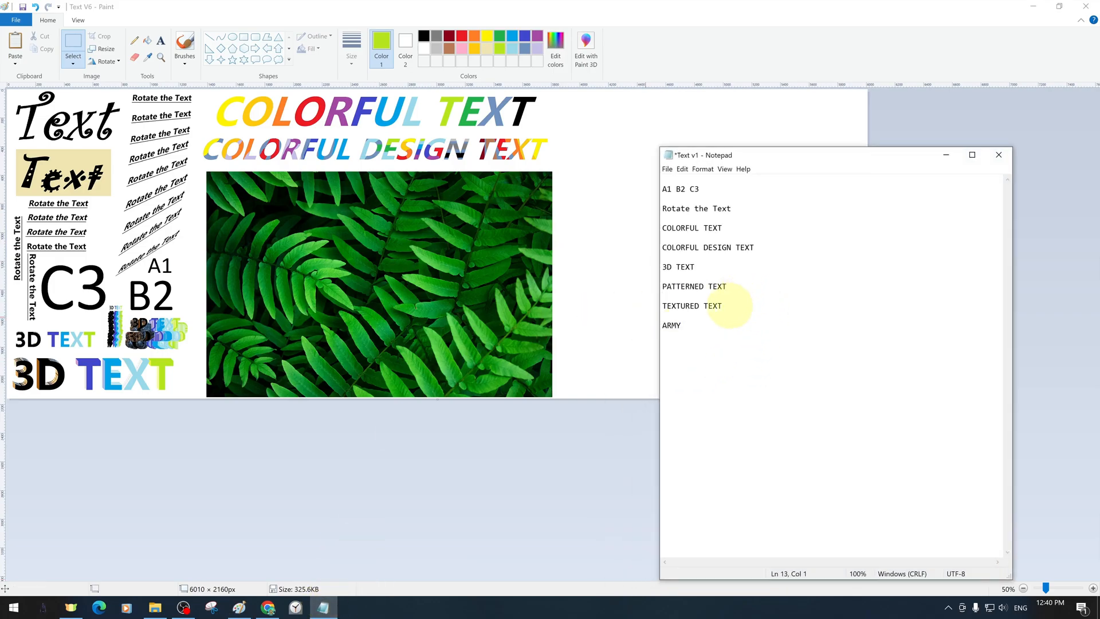
double_click(692, 305)
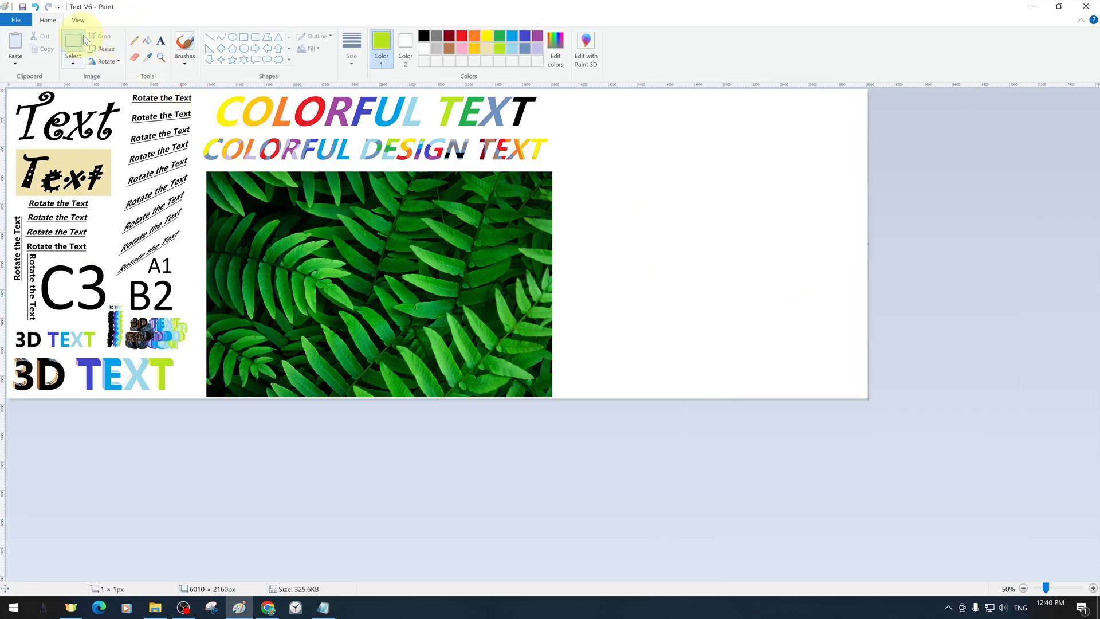
Paste 'PATTERNED TEXT' and 'TEXTURED TEXT' as bold black text right of the fern photo
key(ctrl+v)
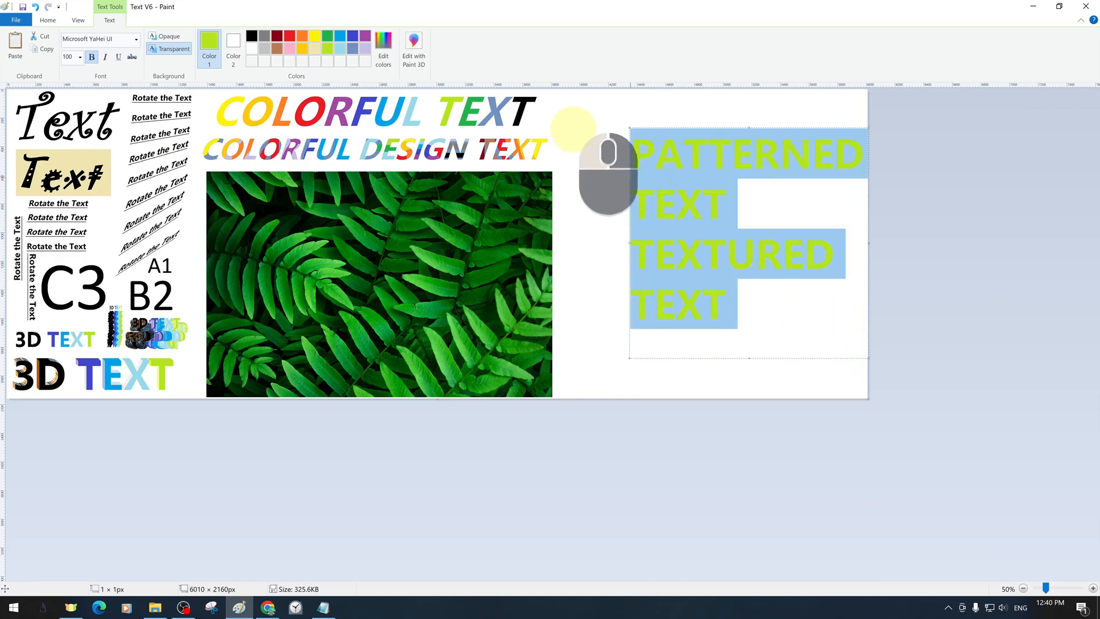
mouse_move(251, 36)
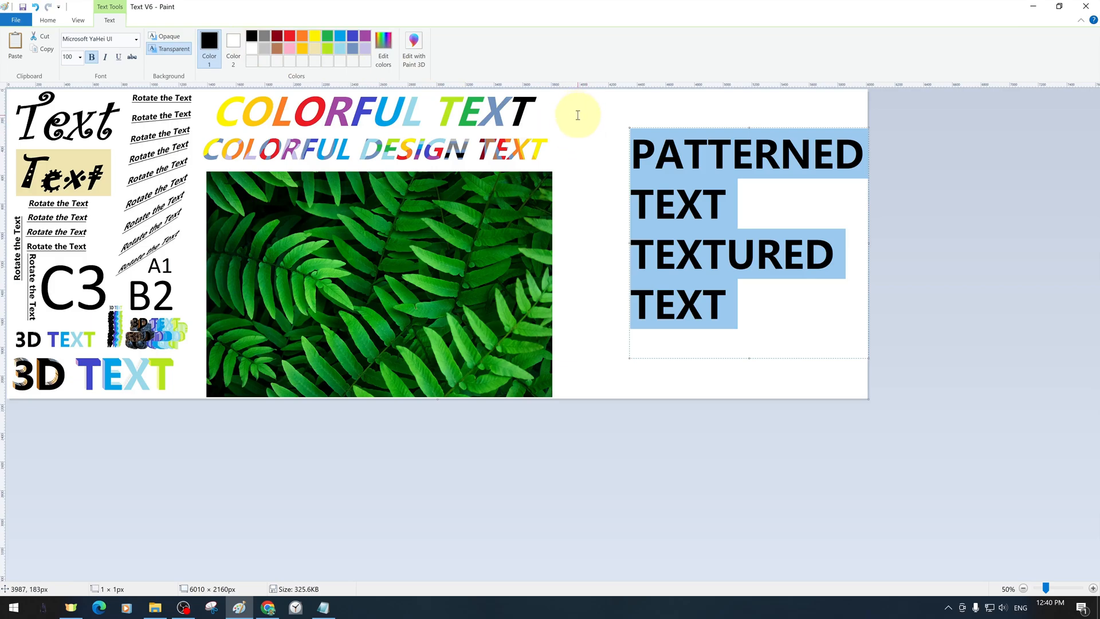
click(615, 126)
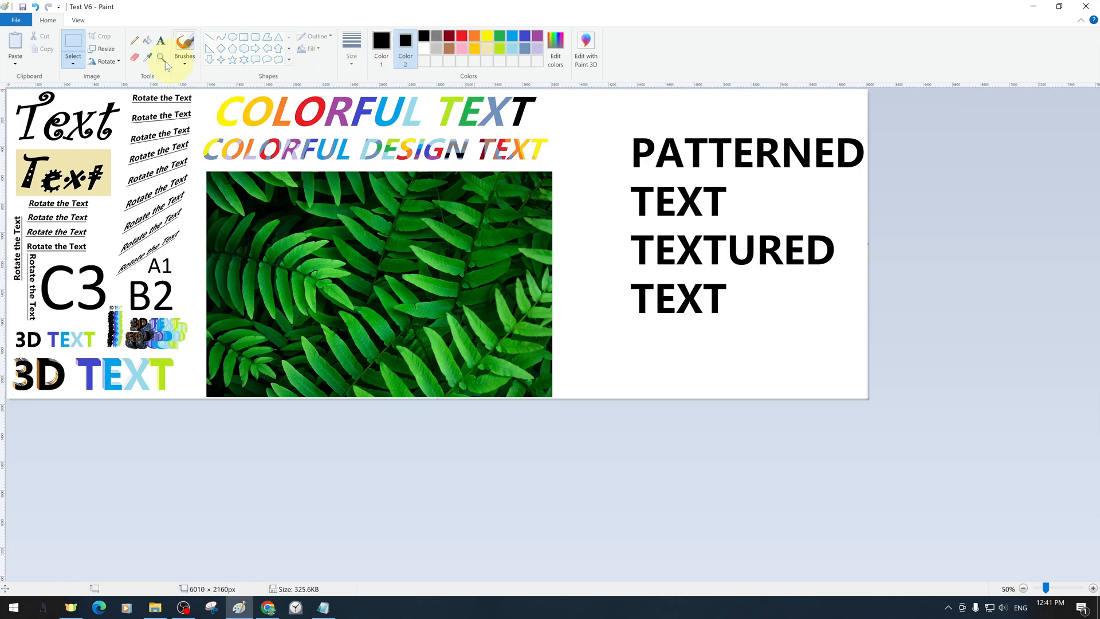
Use transparent selection to fill the PATTERNED/TEXTURED TEXT lettering with fern texture
click(73, 53)
text(ARMY)
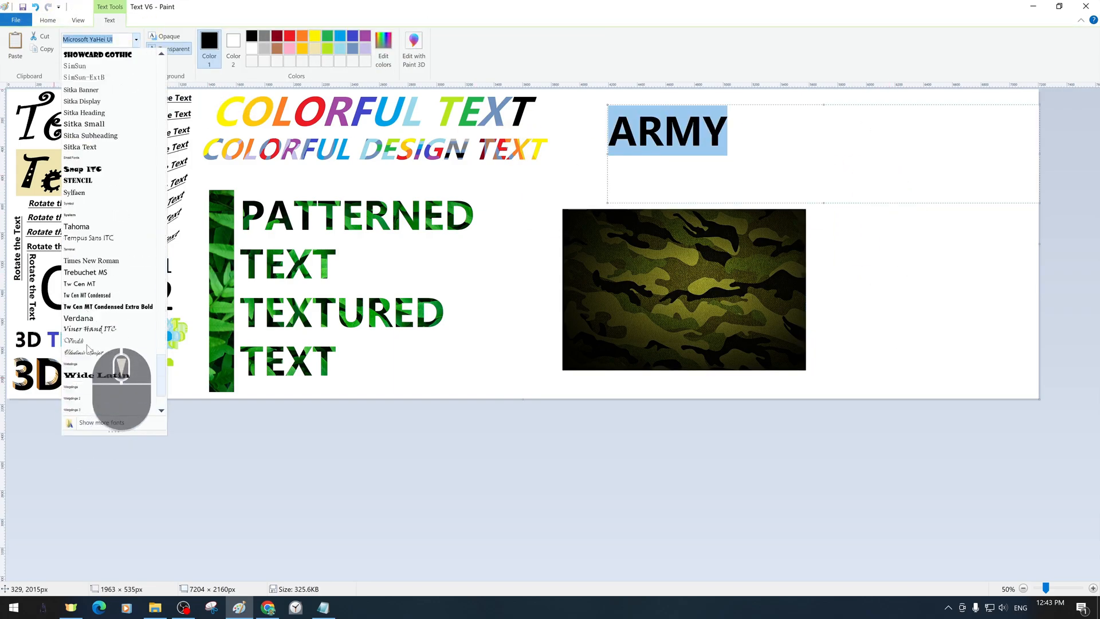
Set the word ARMY in the Stencil font
click(78, 181)
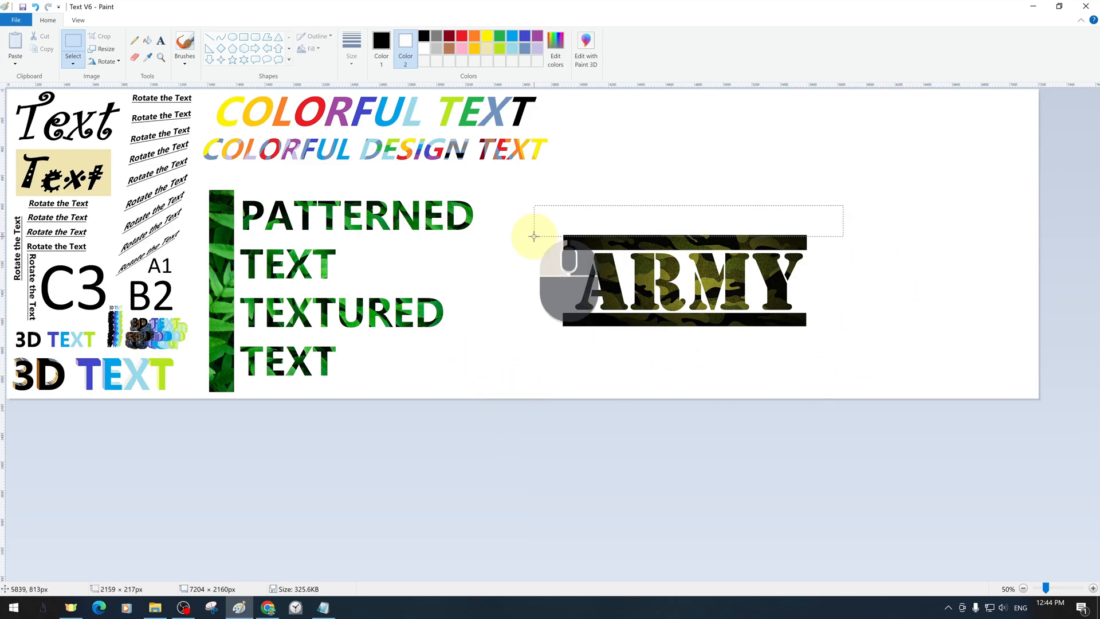
Shrink the leaf-textured lines copy to 60%, position the small ARMY copy, and copy DESIGN TEXT
click(103, 48)
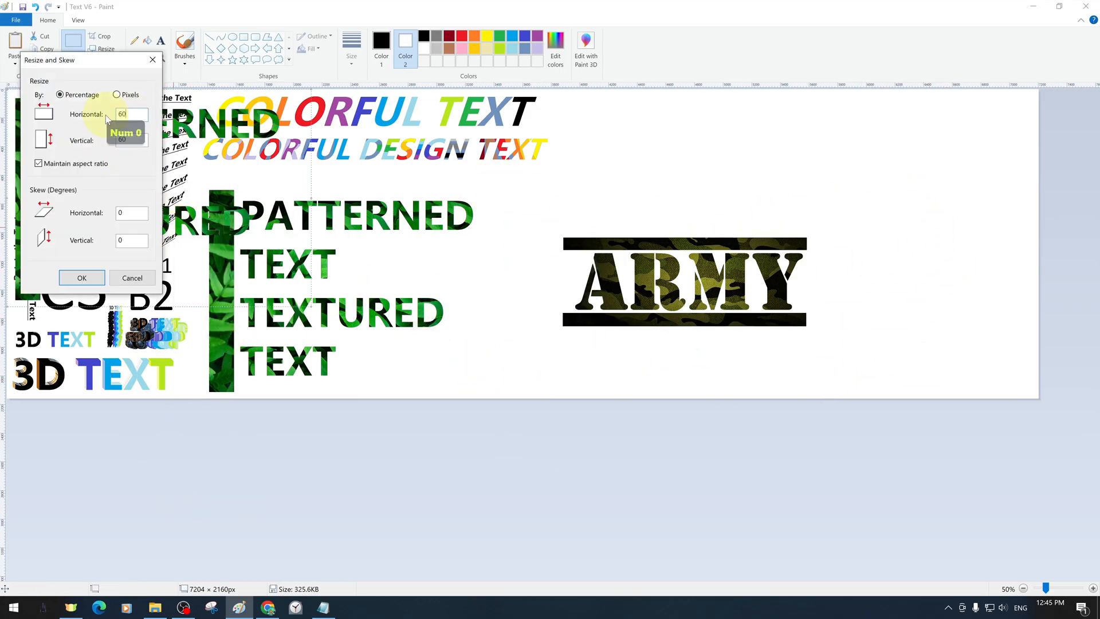
click(81, 277)
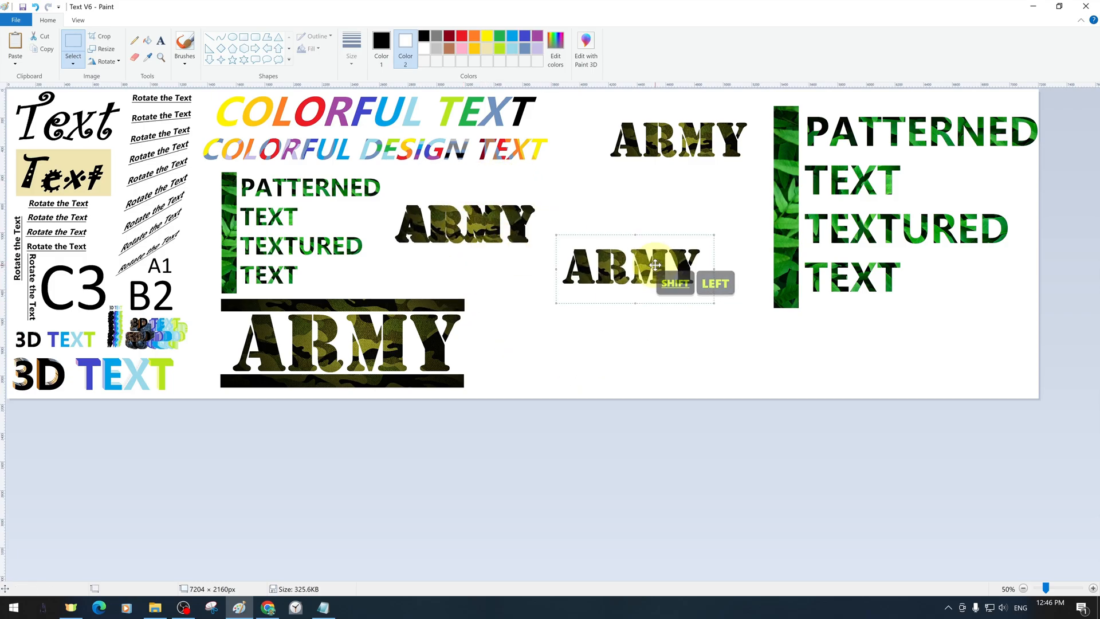
drag(631, 266, 463, 224)
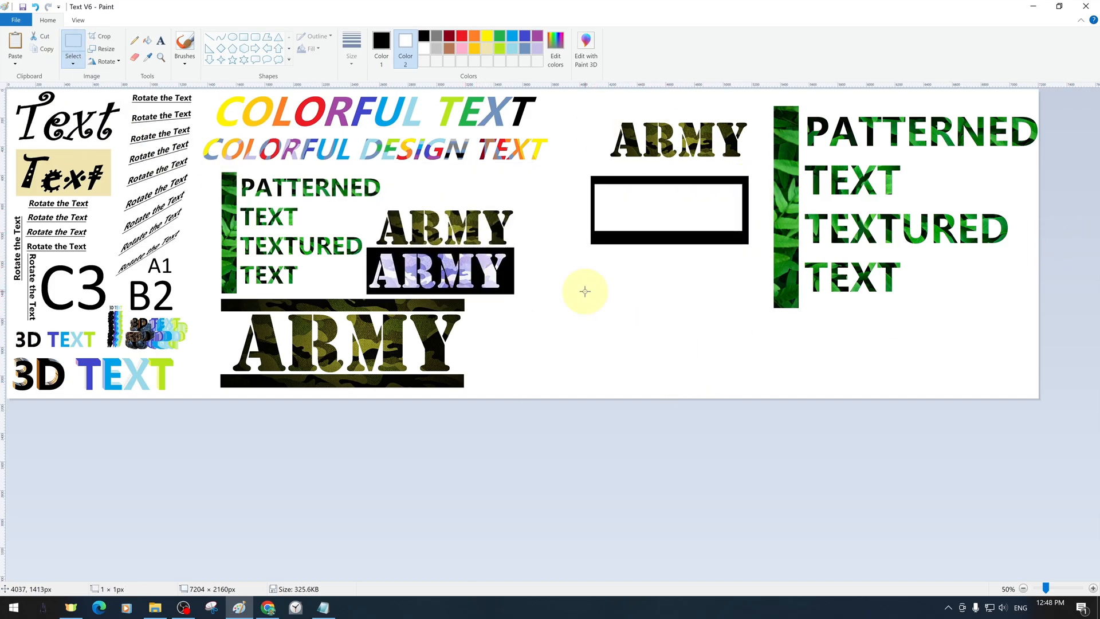
key(ctrl+c)
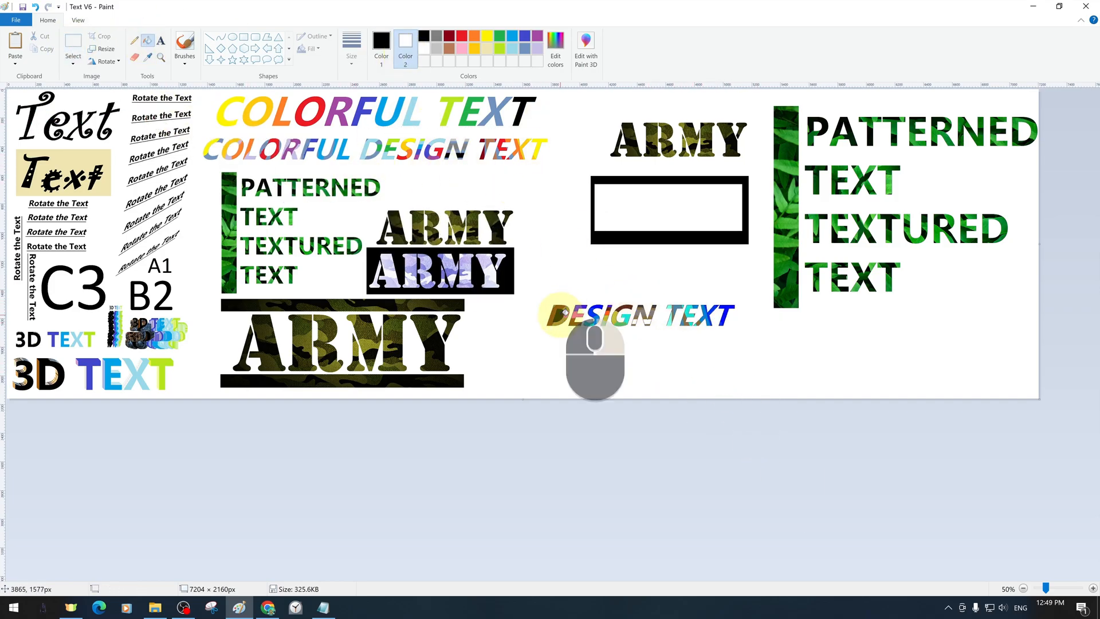
Shrink the DESIGN TEXT copy with Resize and paste the 3D piece beside ARMY
click(103, 48)
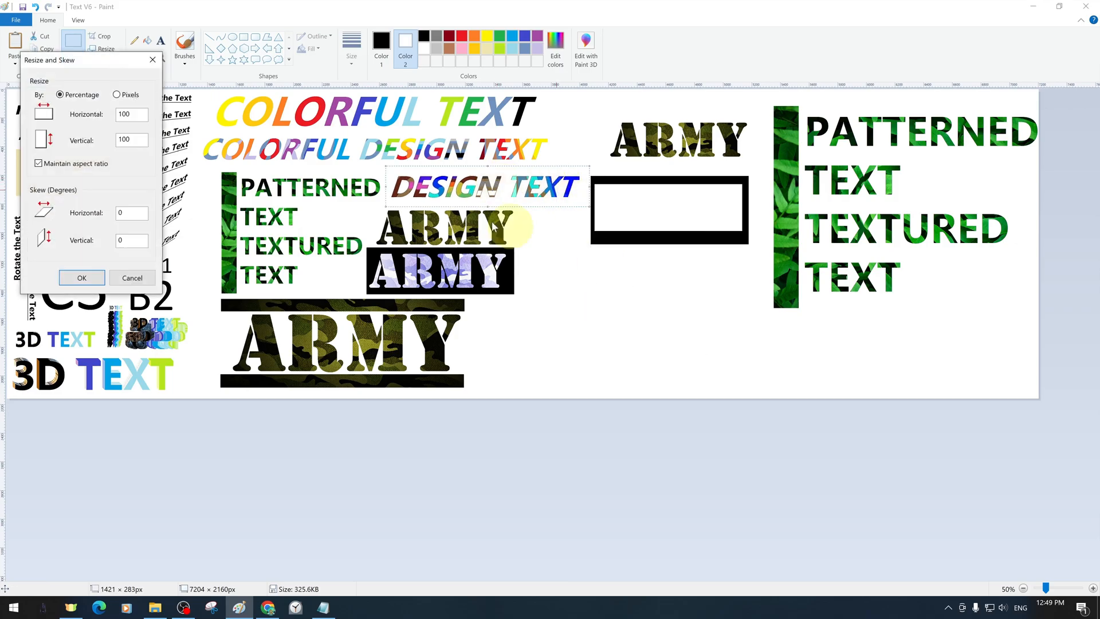
click(132, 278)
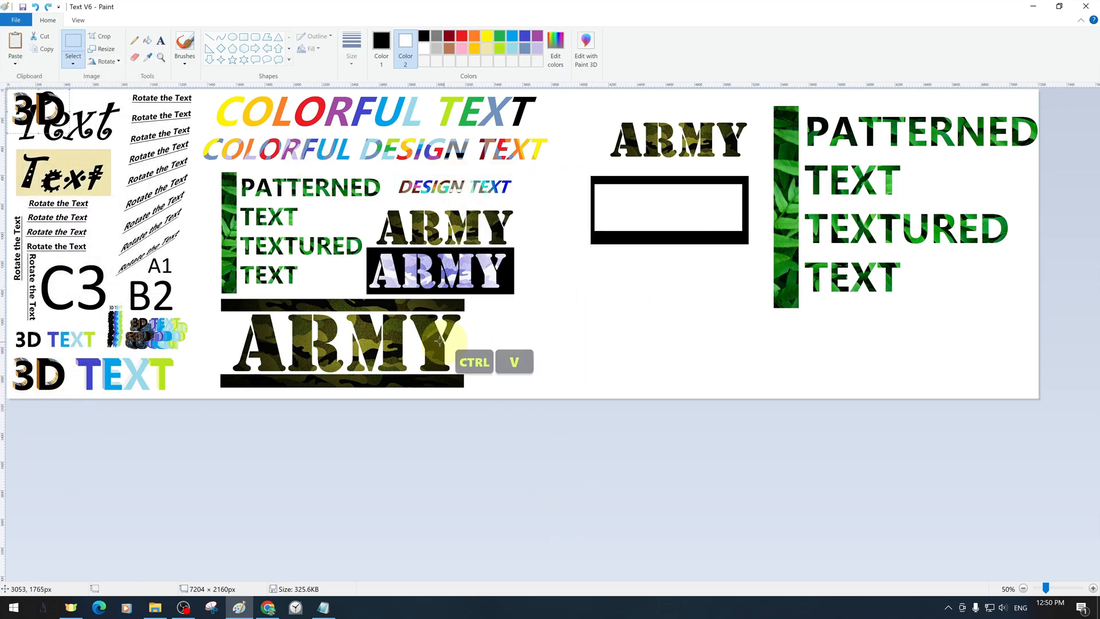
key(ctrl+v)
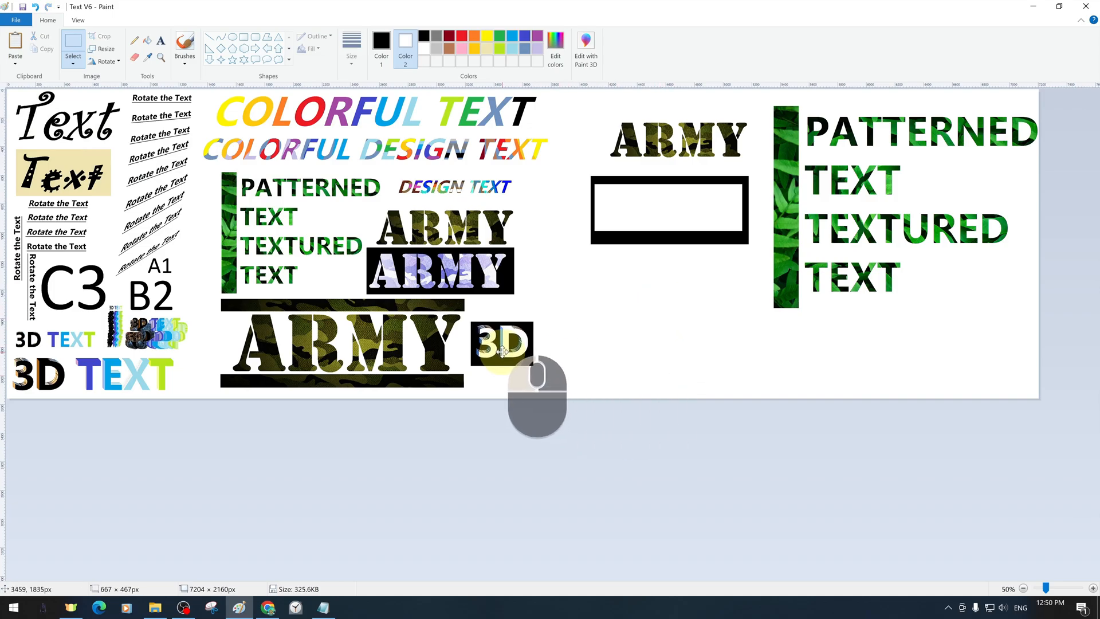